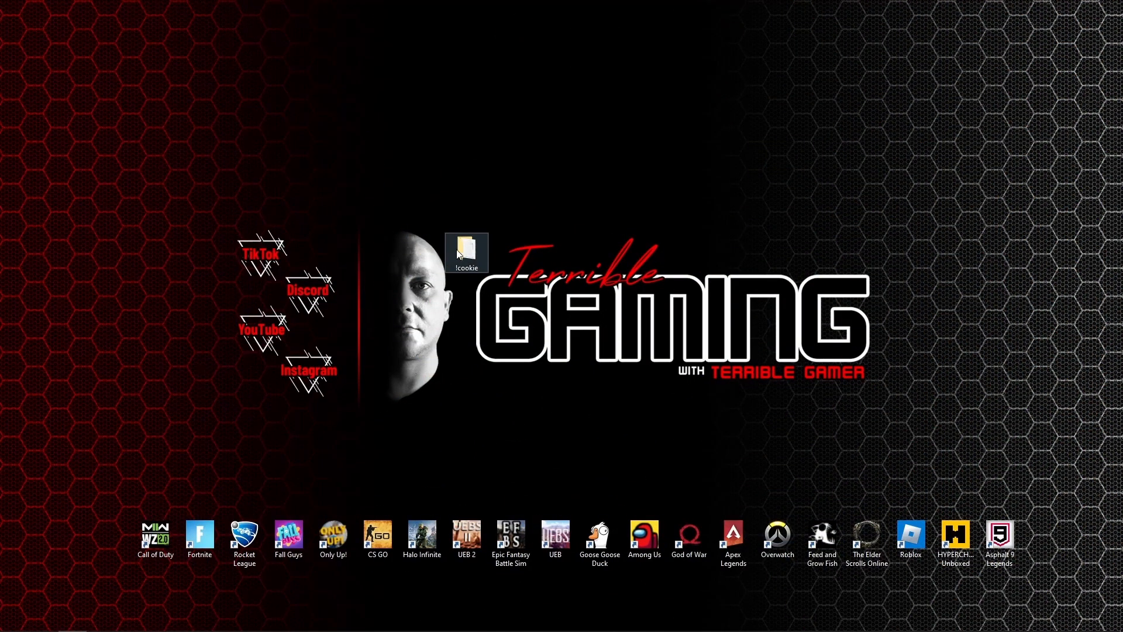
Open the !cookie folder on the desktop and its empty cookie# text file
double_click(466, 249)
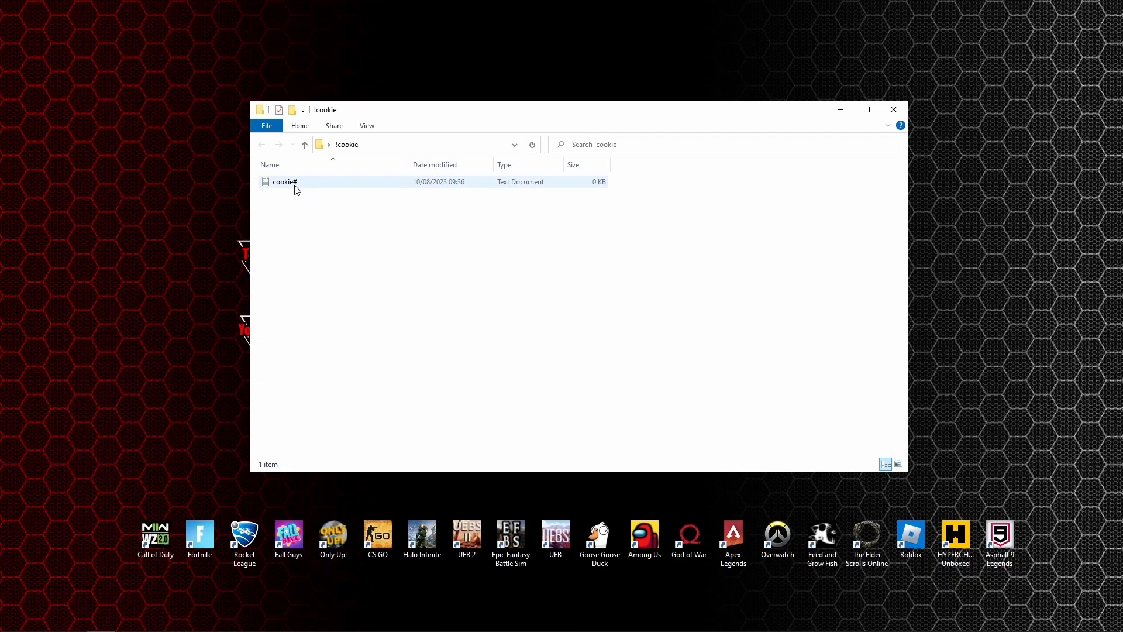
double_click(284, 182)
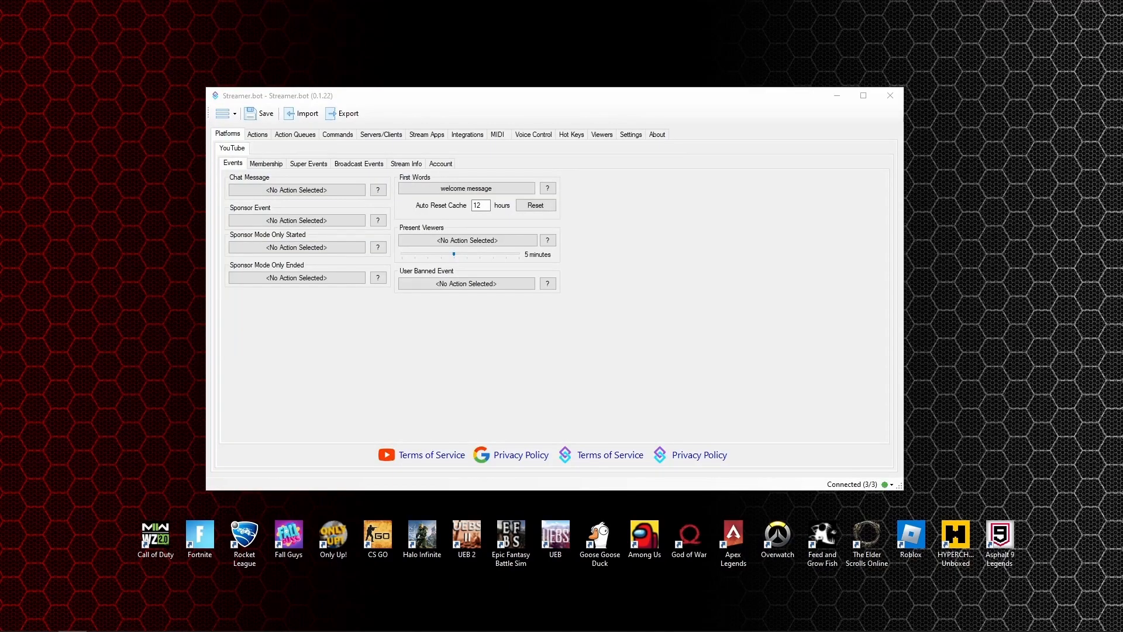
Add a 'Cookie Counter' action in the How To Guides group, always run and concurrent
click(257, 135)
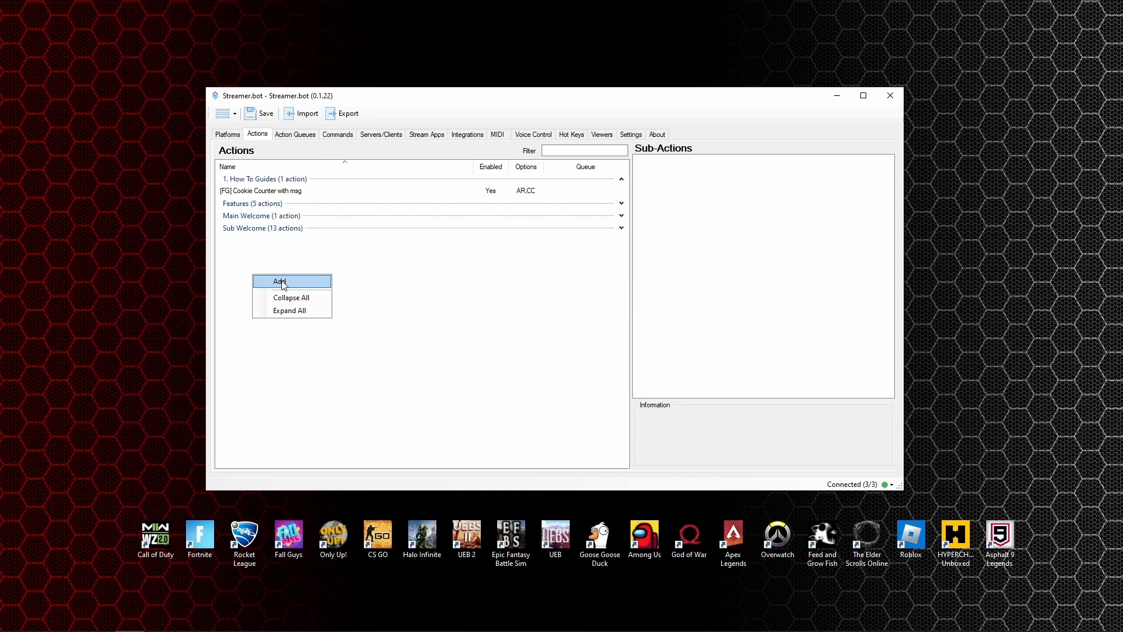
click(279, 281)
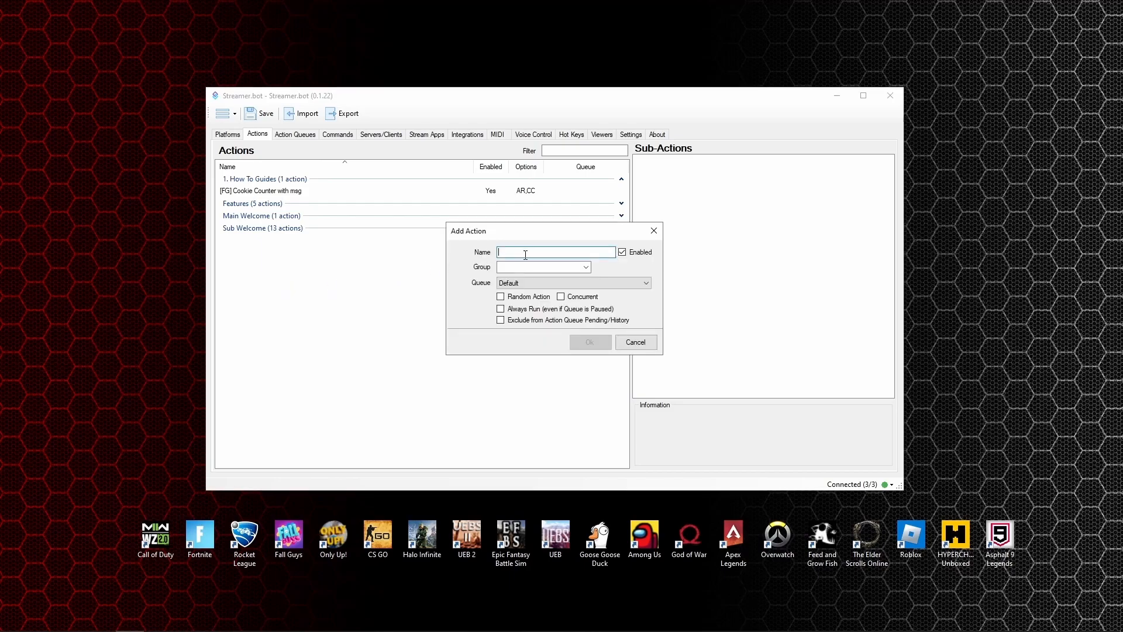
text(Cookie Counter)
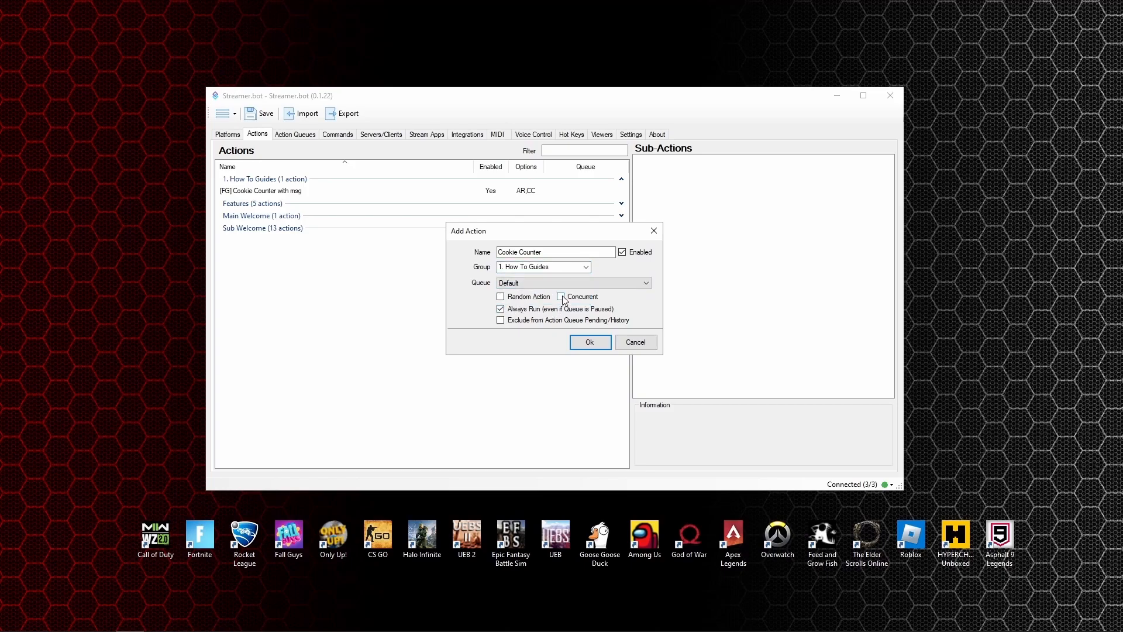
click(562, 297)
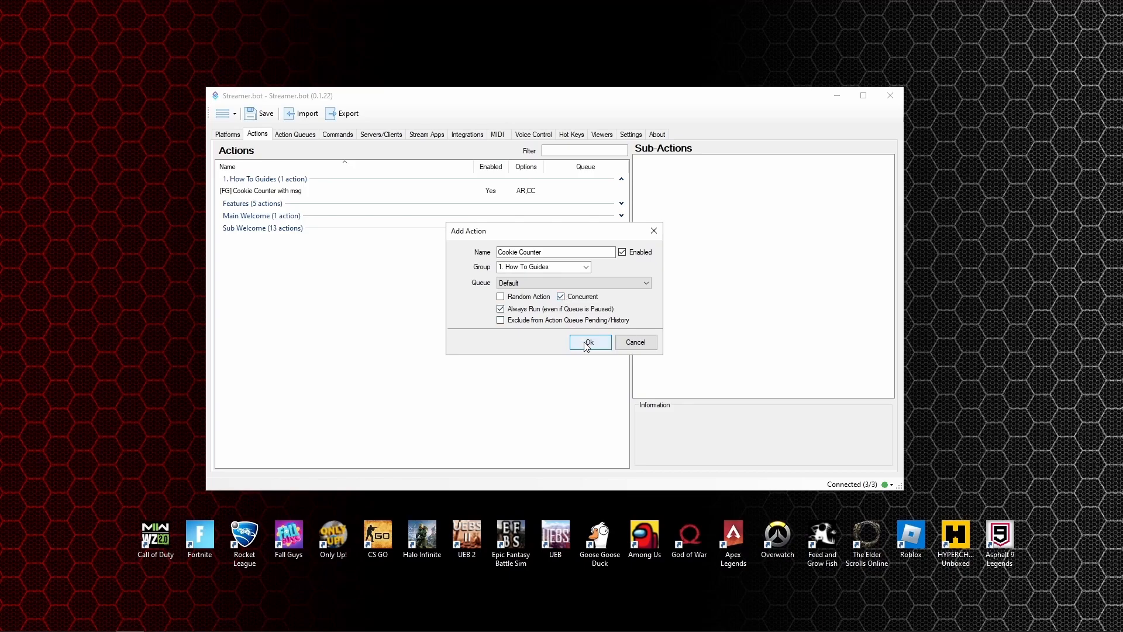
click(589, 342)
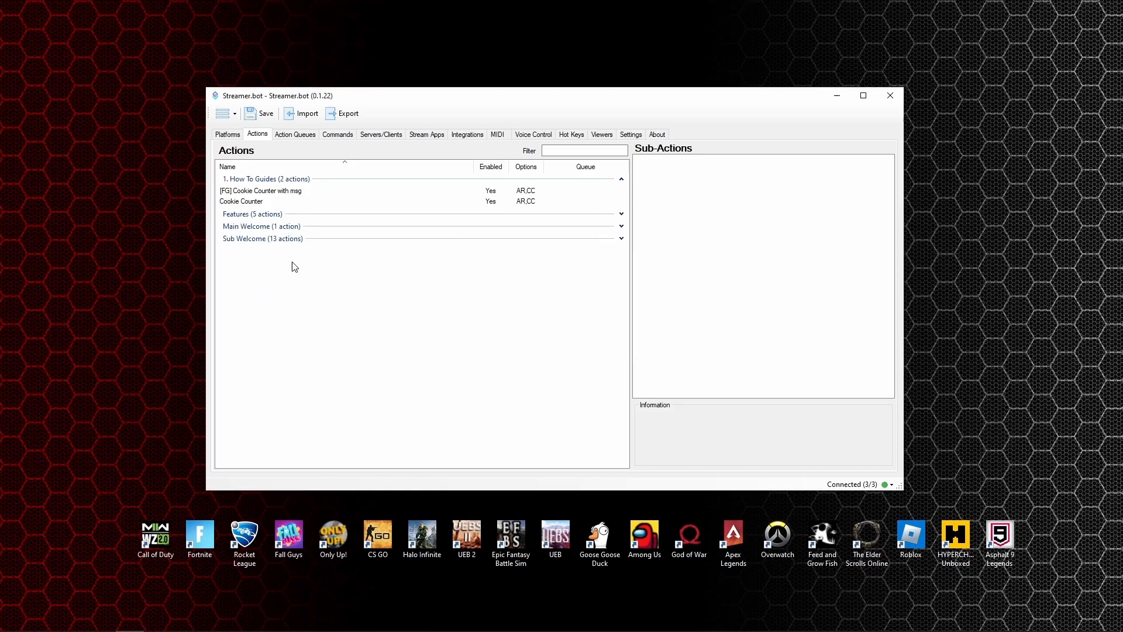
mouse_move(250, 210)
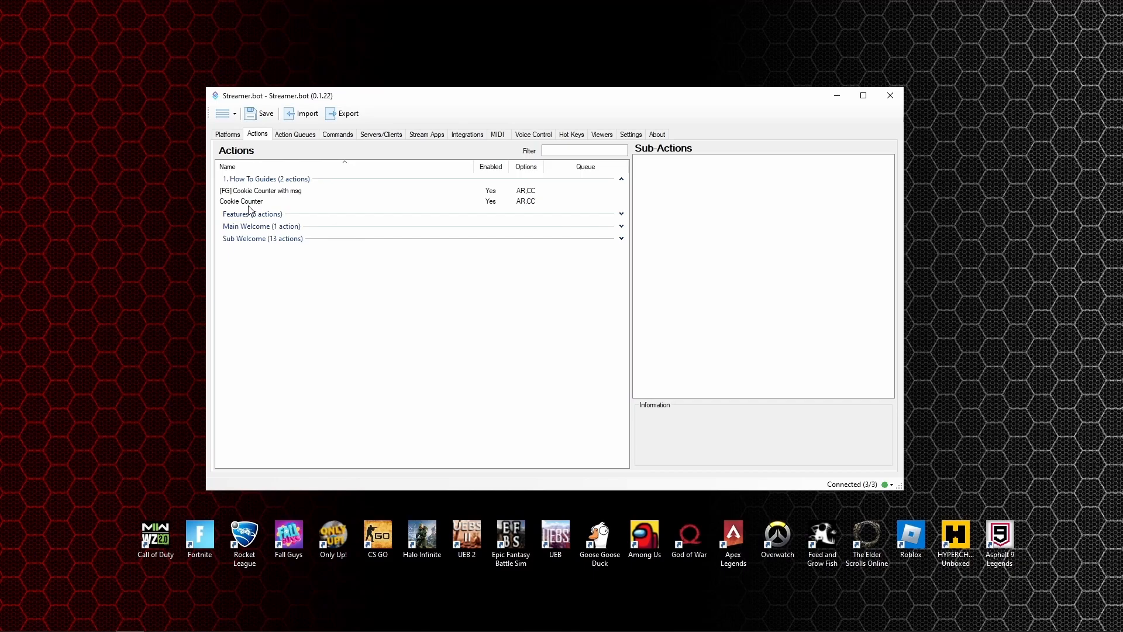
click(242, 201)
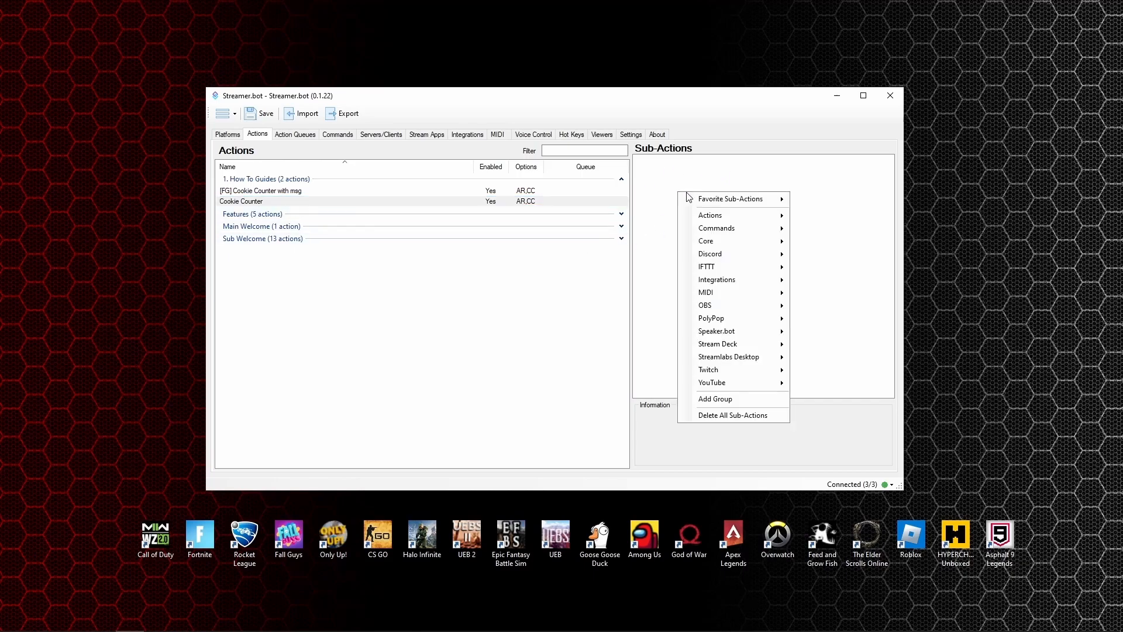
mouse_move(819, 280)
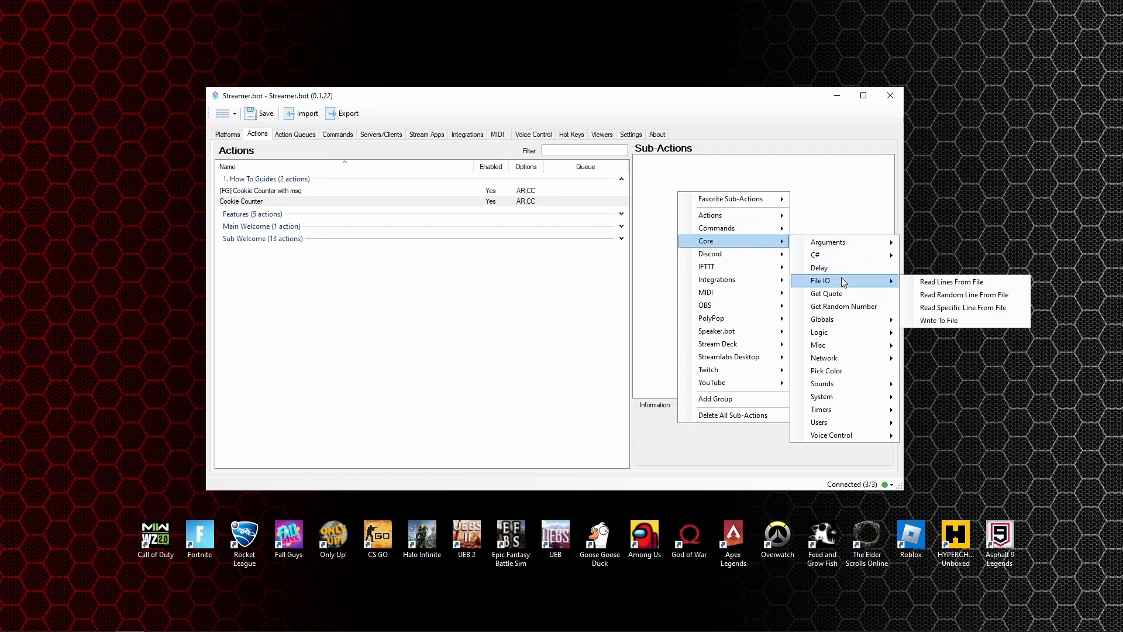
Add a Write To File sub-action writing %counter% into !cookie\cookie#.txt
click(938, 320)
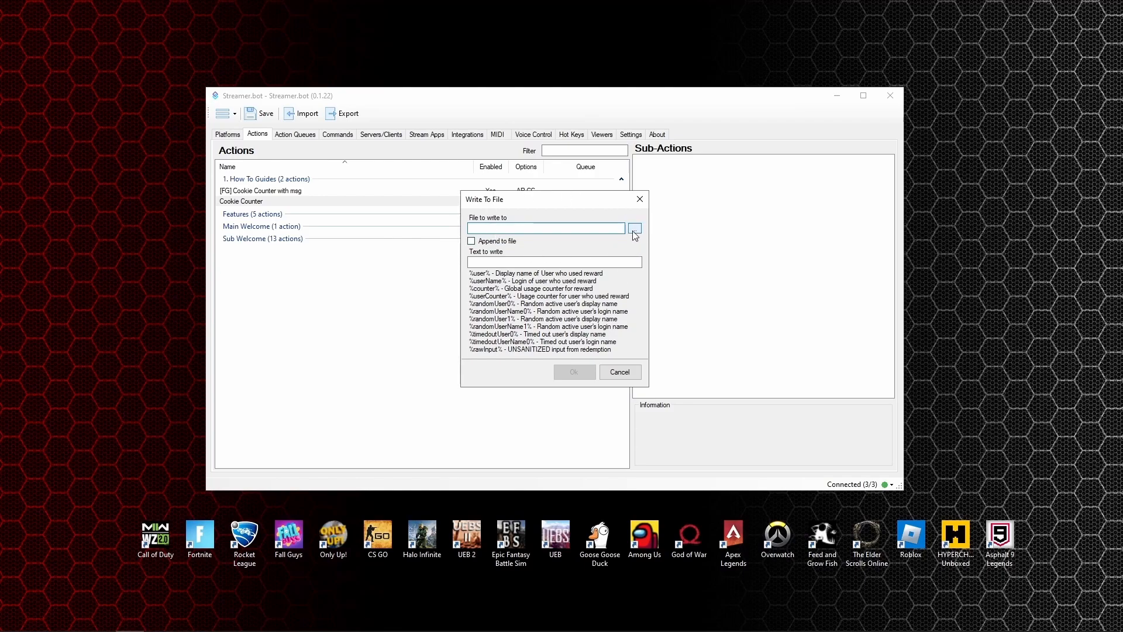
click(633, 227)
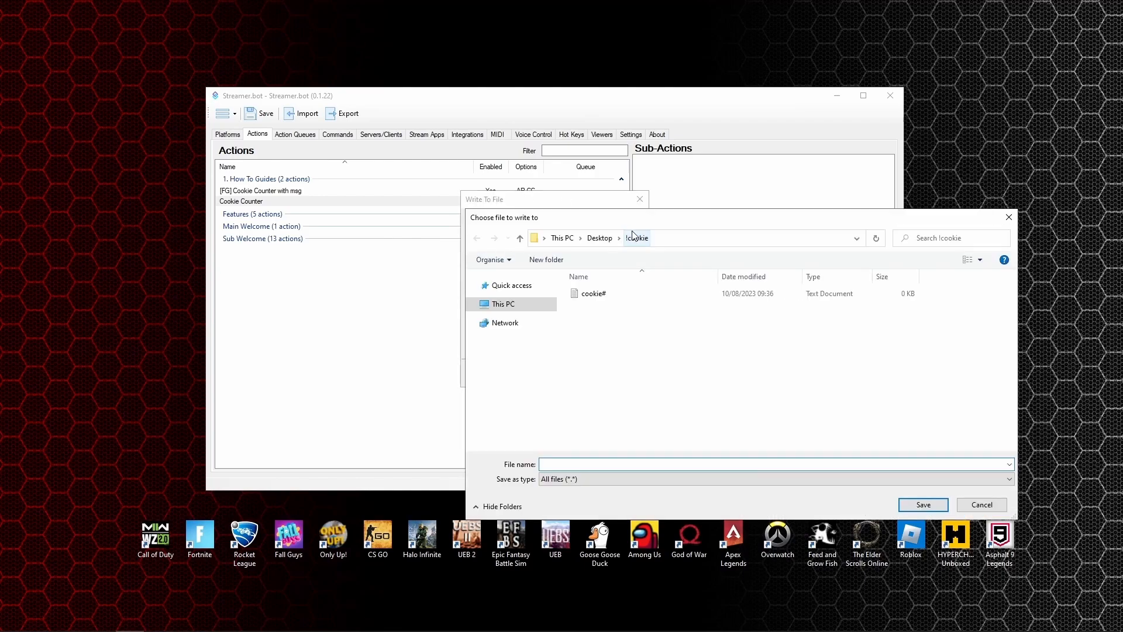
click(774, 463)
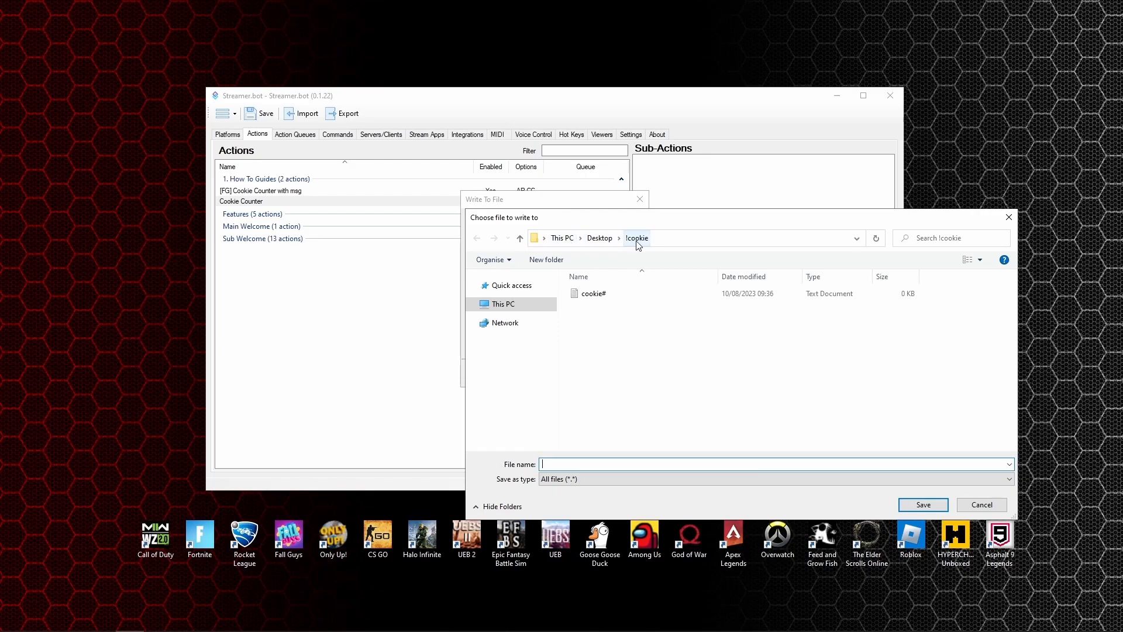
mouse_move(591, 293)
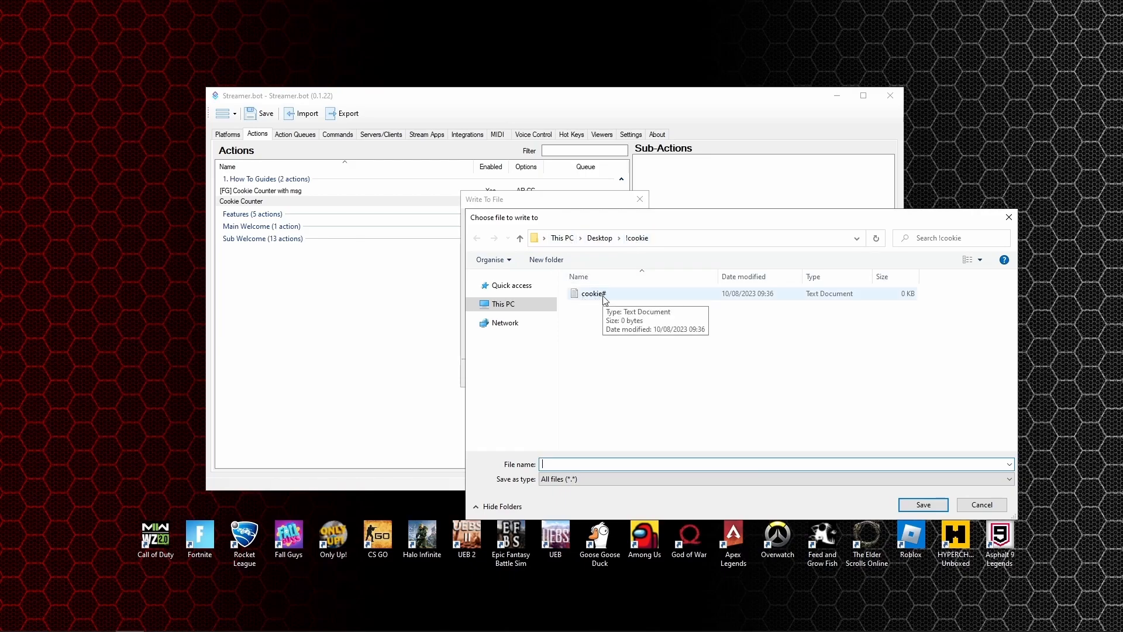
click(592, 293)
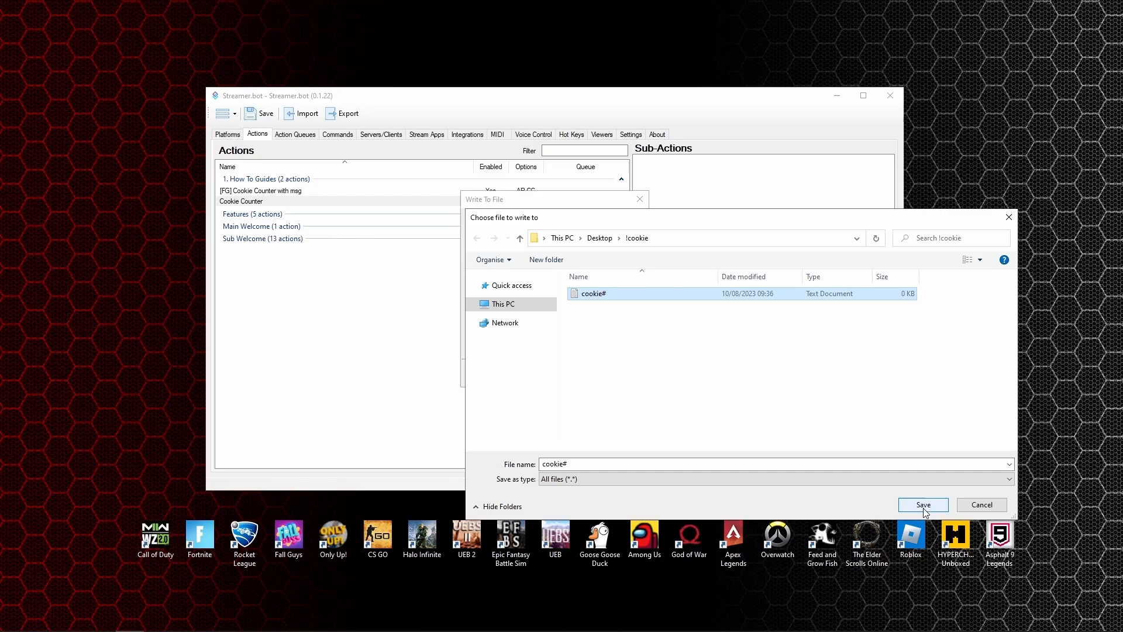
click(922, 505)
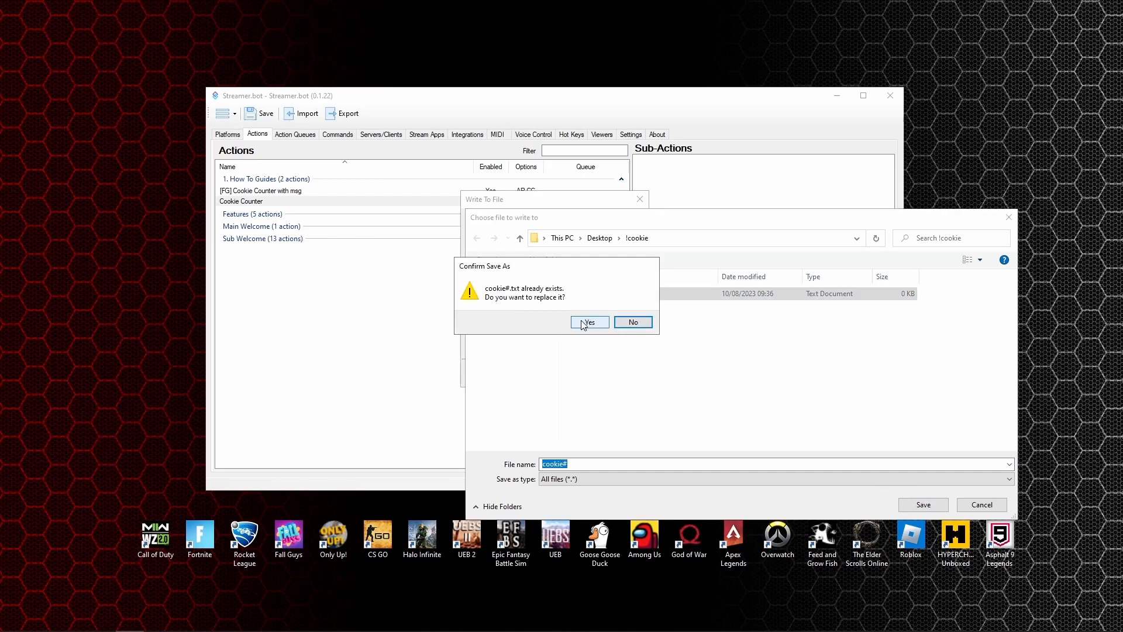
click(587, 321)
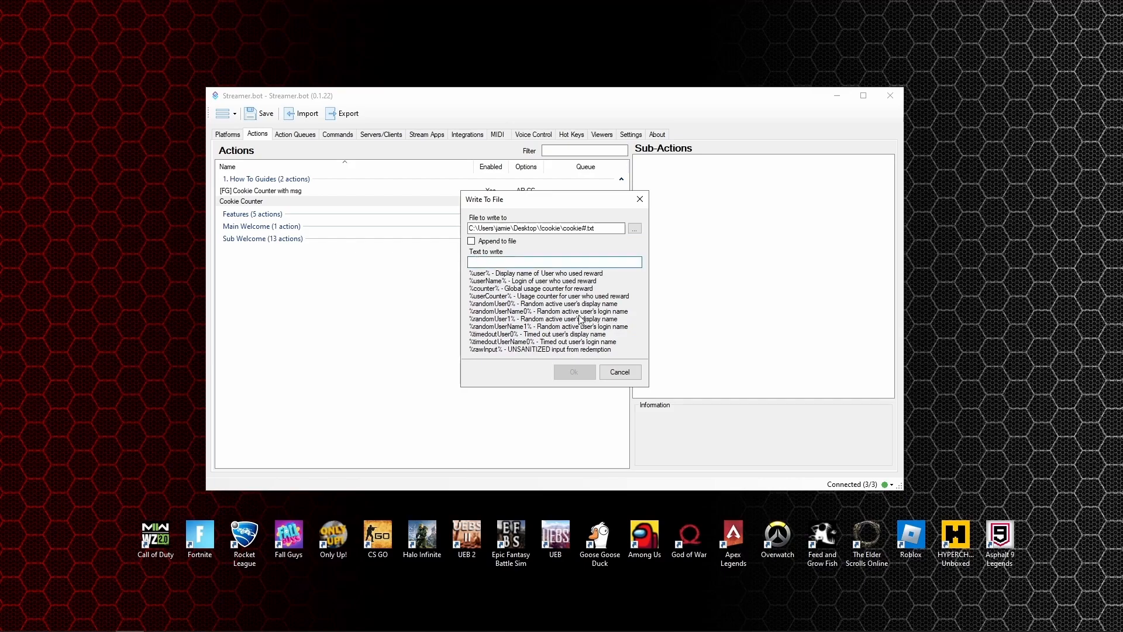
text(%)
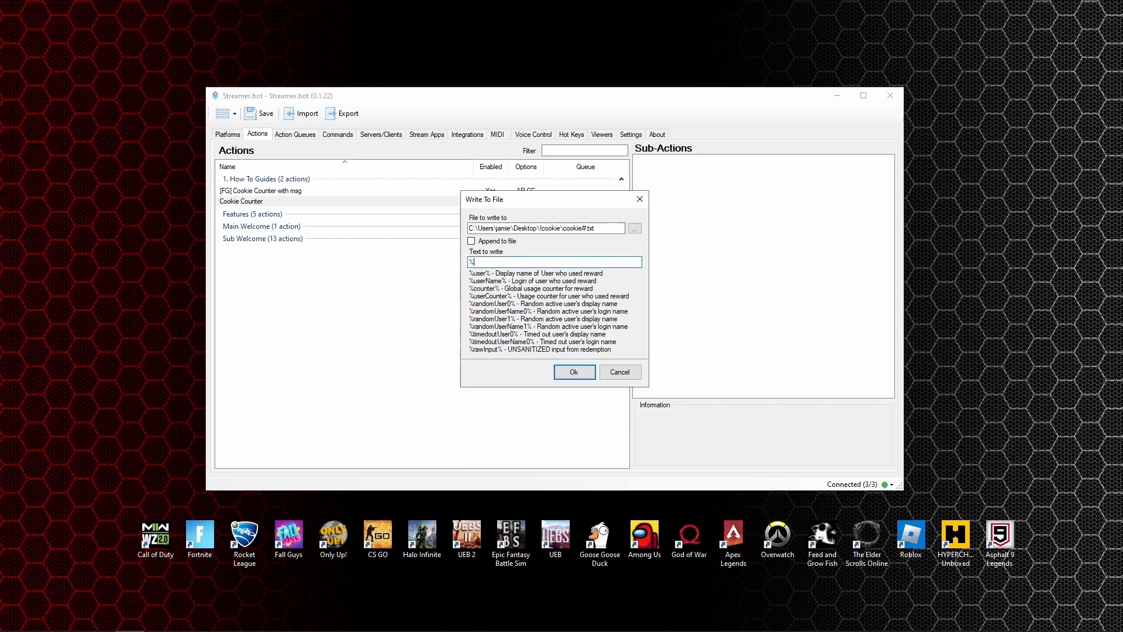
text(counter%)
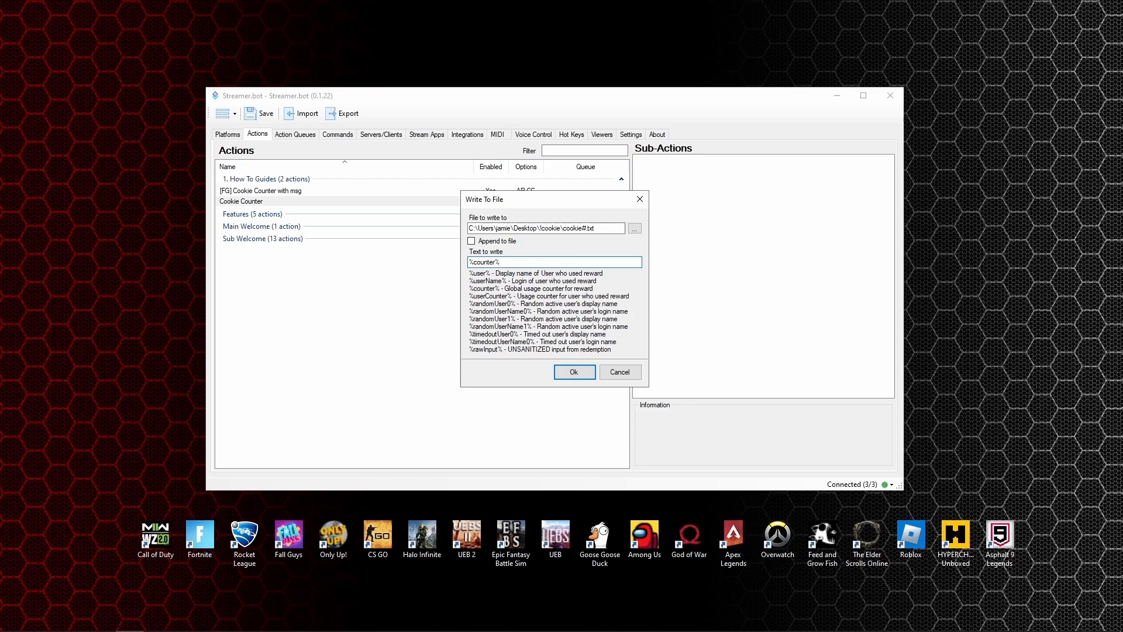
click(574, 372)
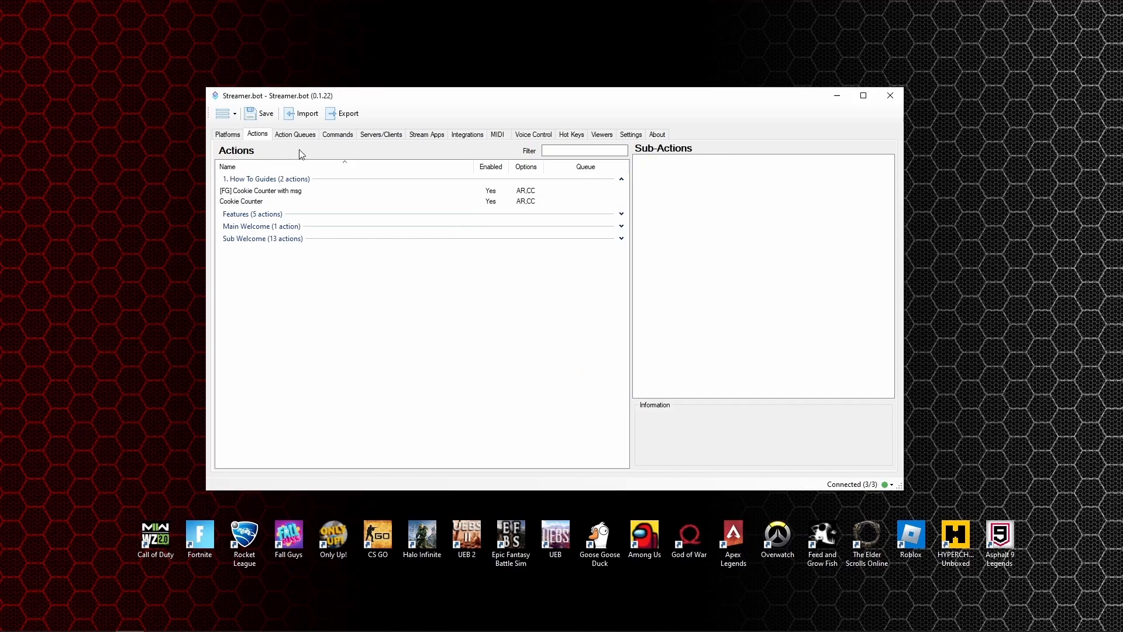
Set the !cookie command to match Anywhere and trigger the Cookie Counter action
click(337, 134)
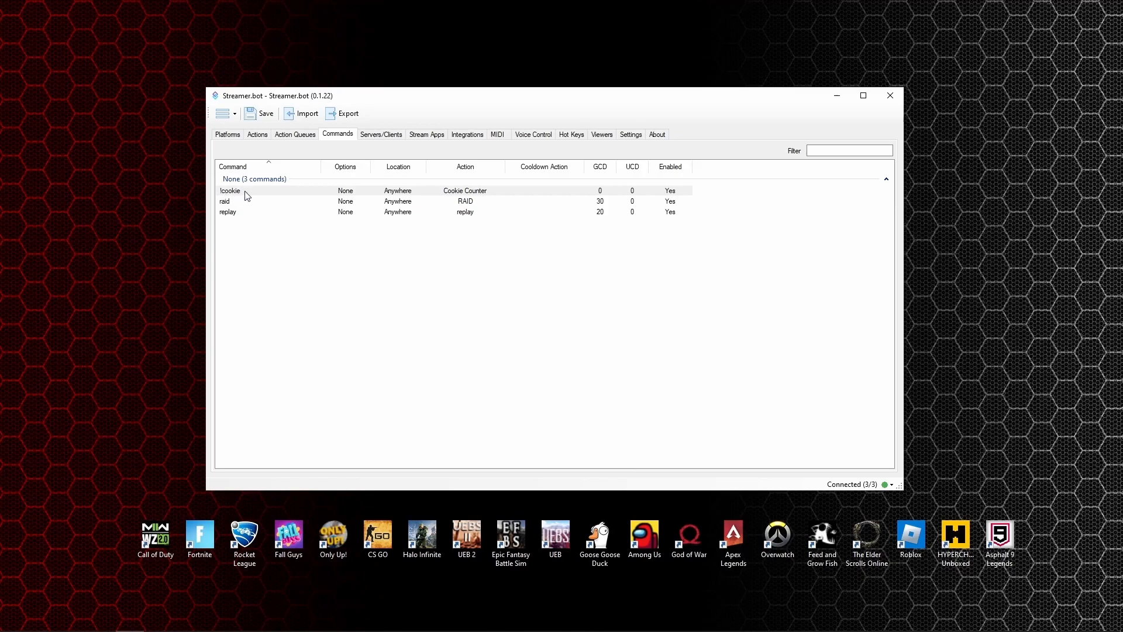
double_click(230, 191)
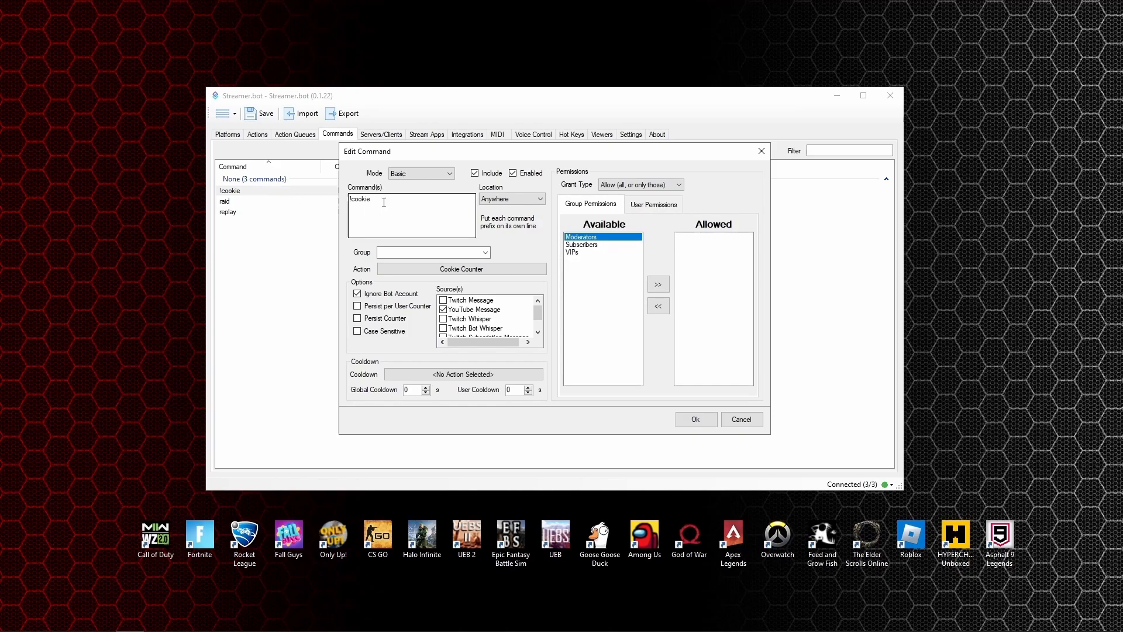
double_click(360, 198)
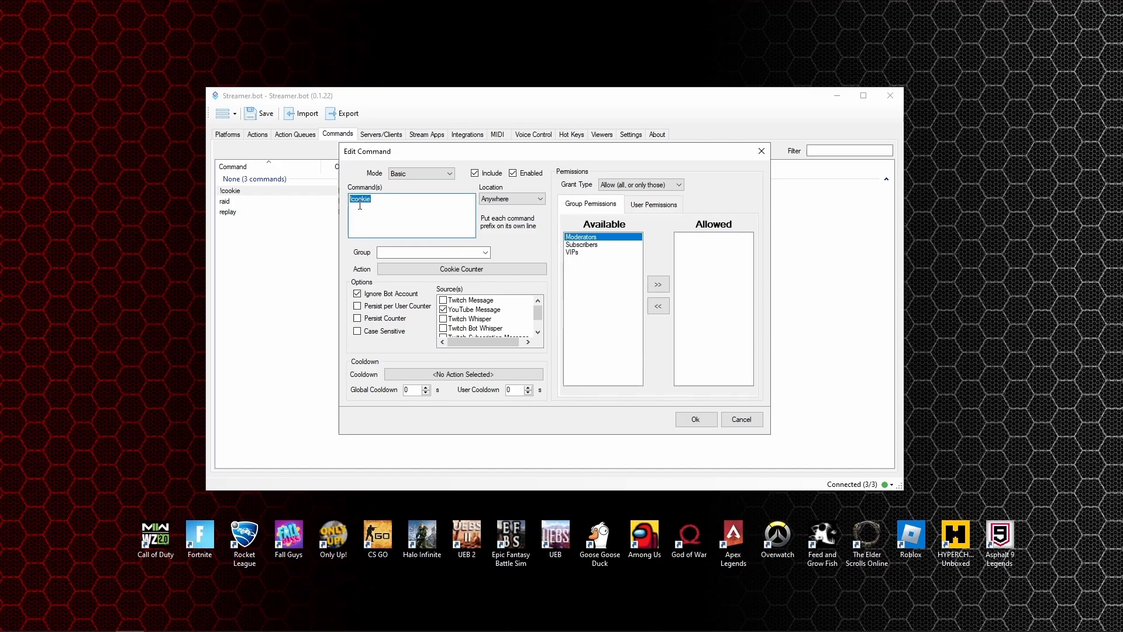
click(513, 172)
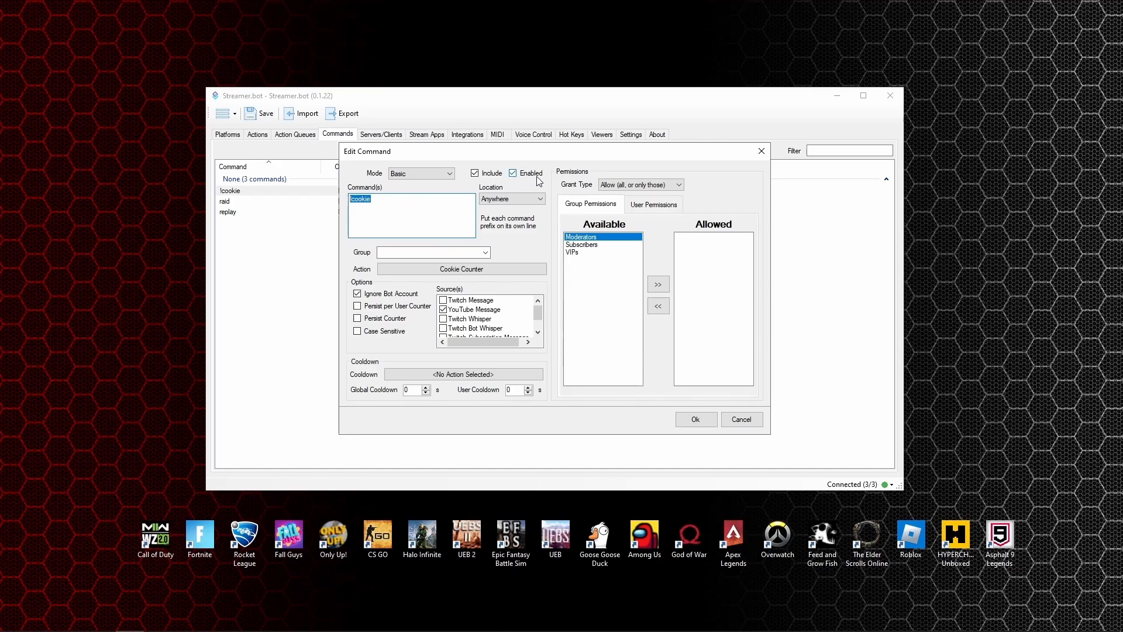
click(536, 198)
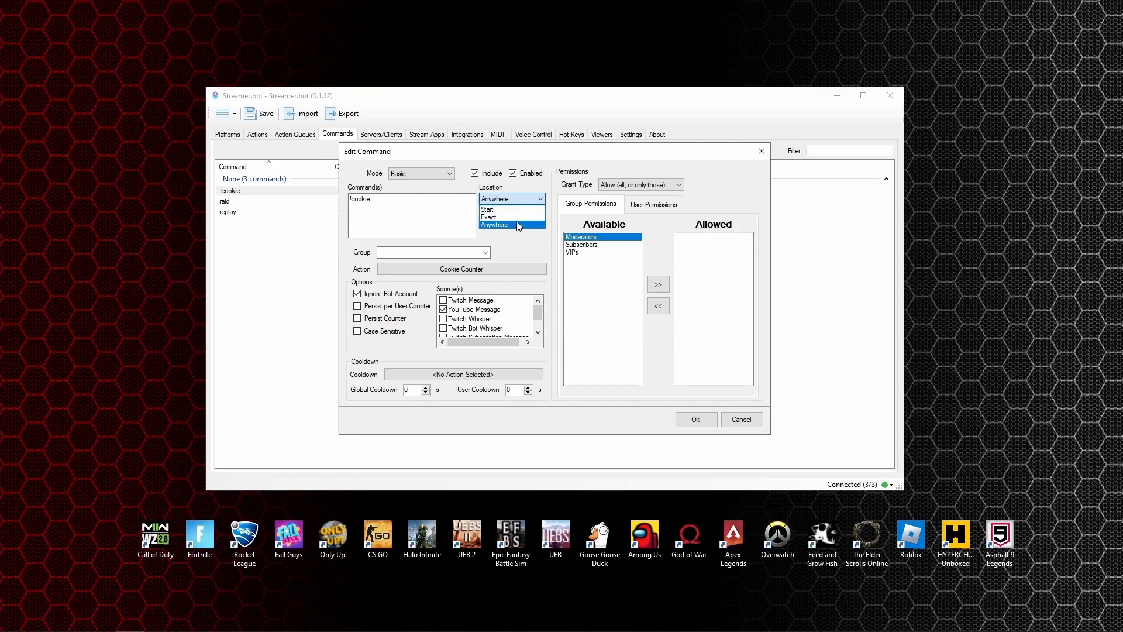
click(508, 224)
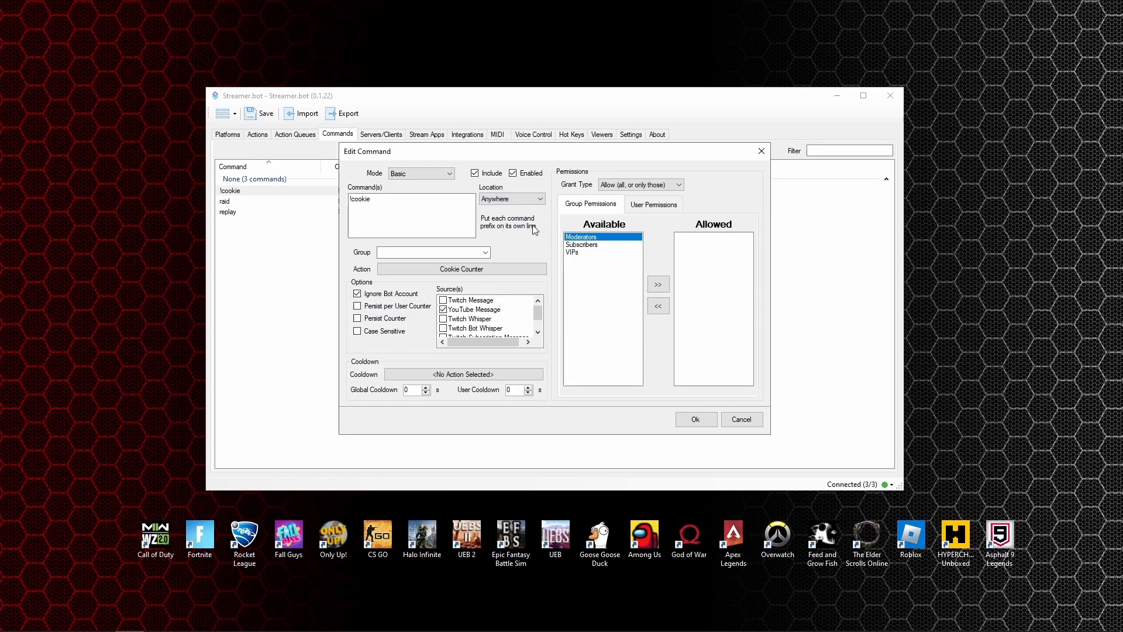
click(462, 269)
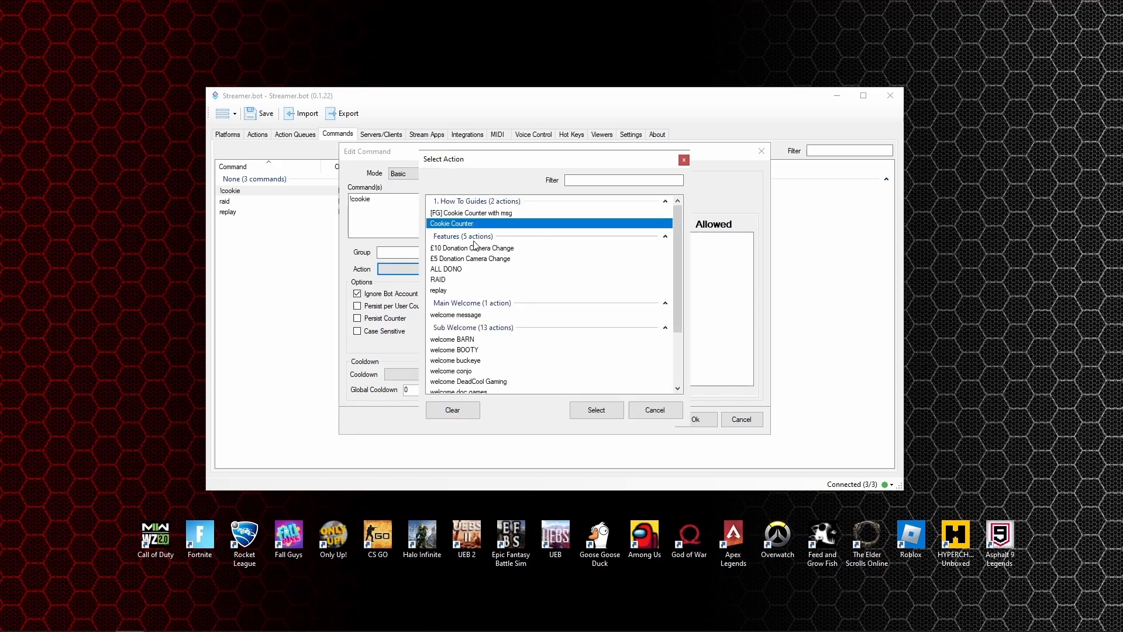
mouse_move(472, 230)
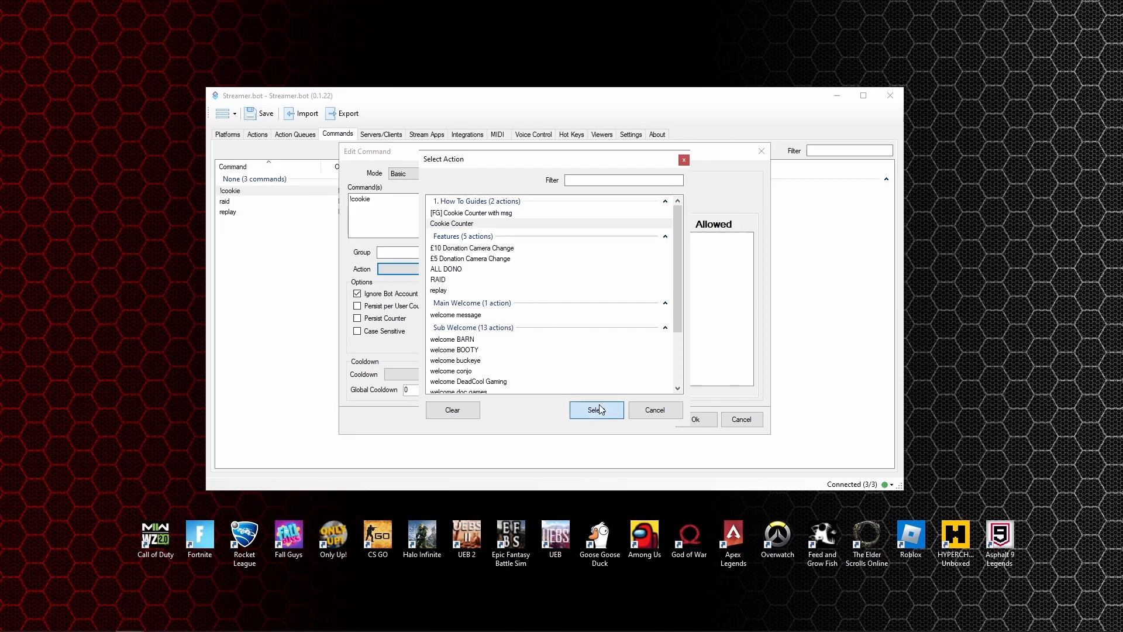
click(594, 409)
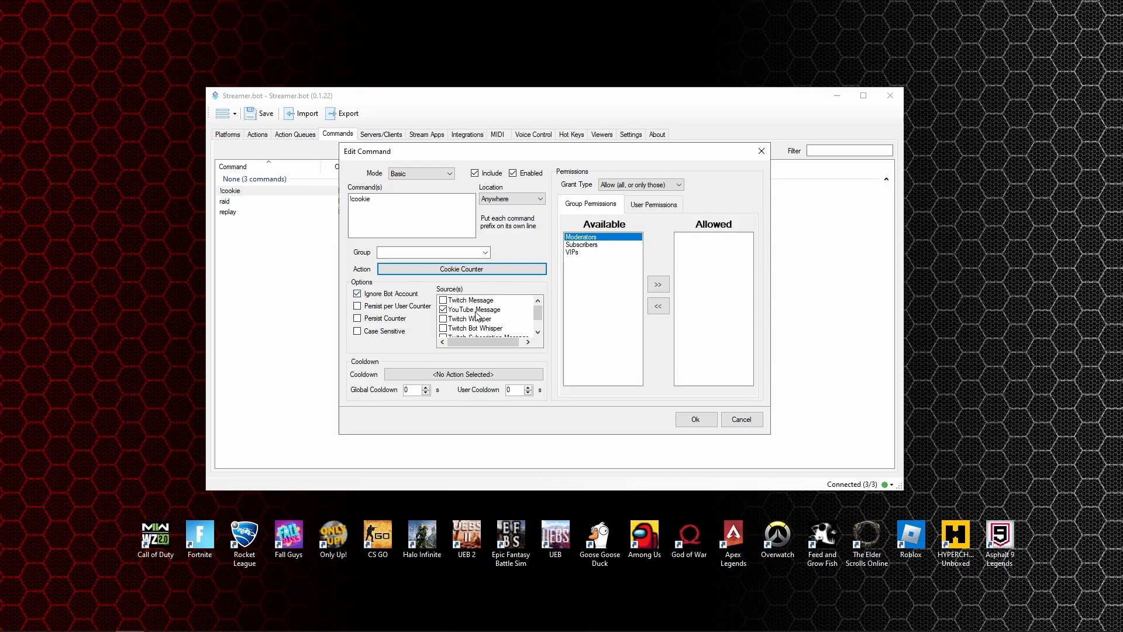
mouse_move(497, 316)
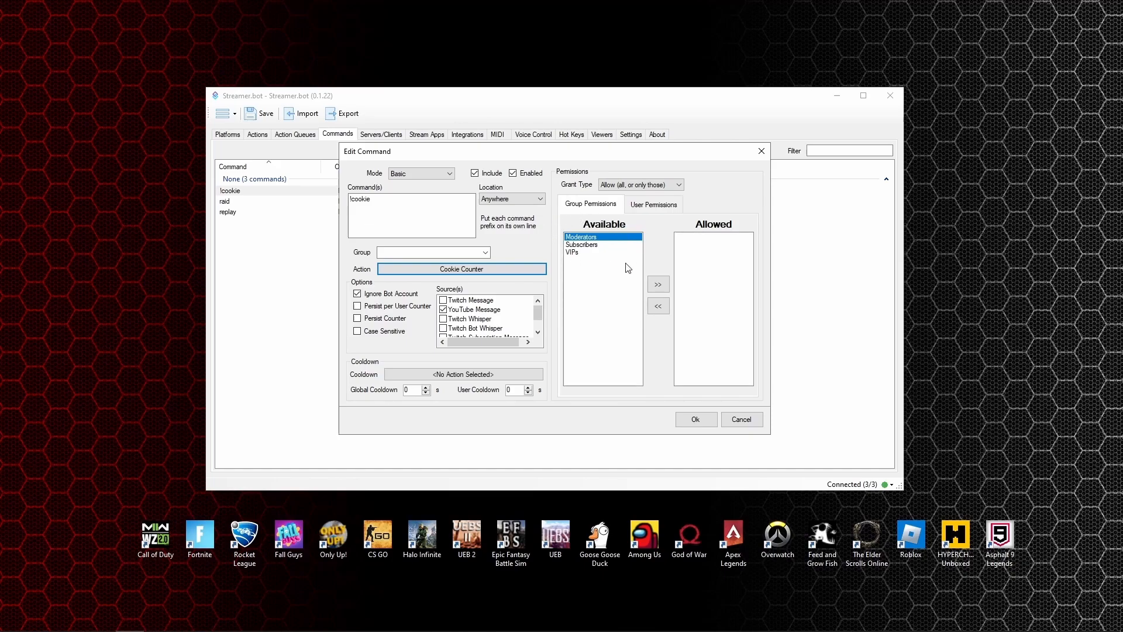
mouse_move(593, 256)
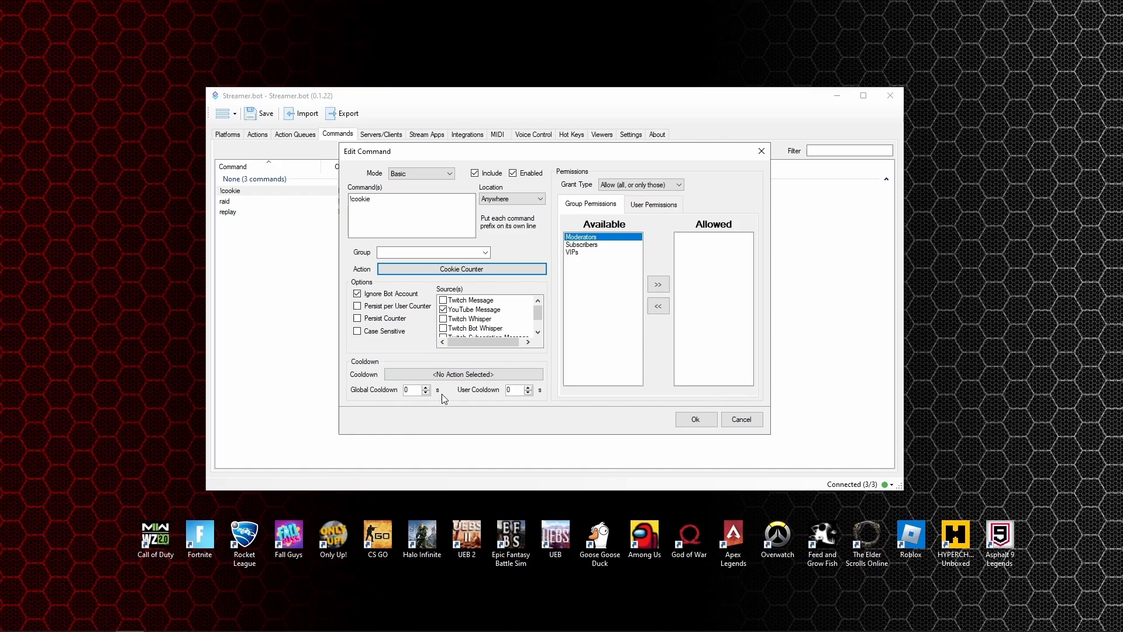
mouse_move(439, 394)
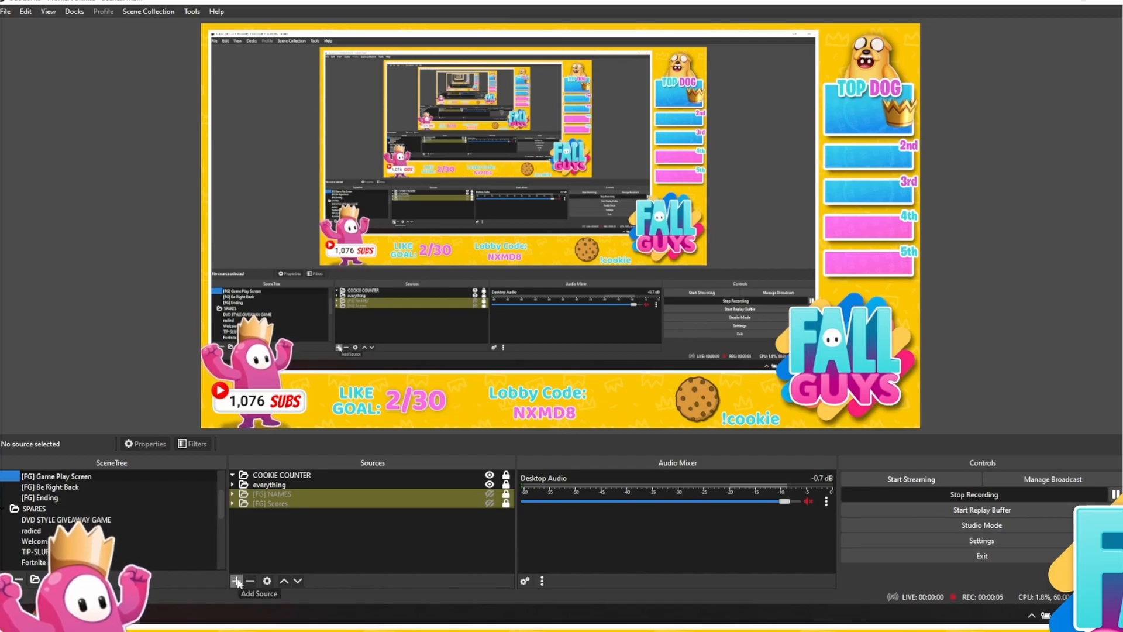
Add a new Text source named 'cookie counter' to the OBS scene
click(236, 581)
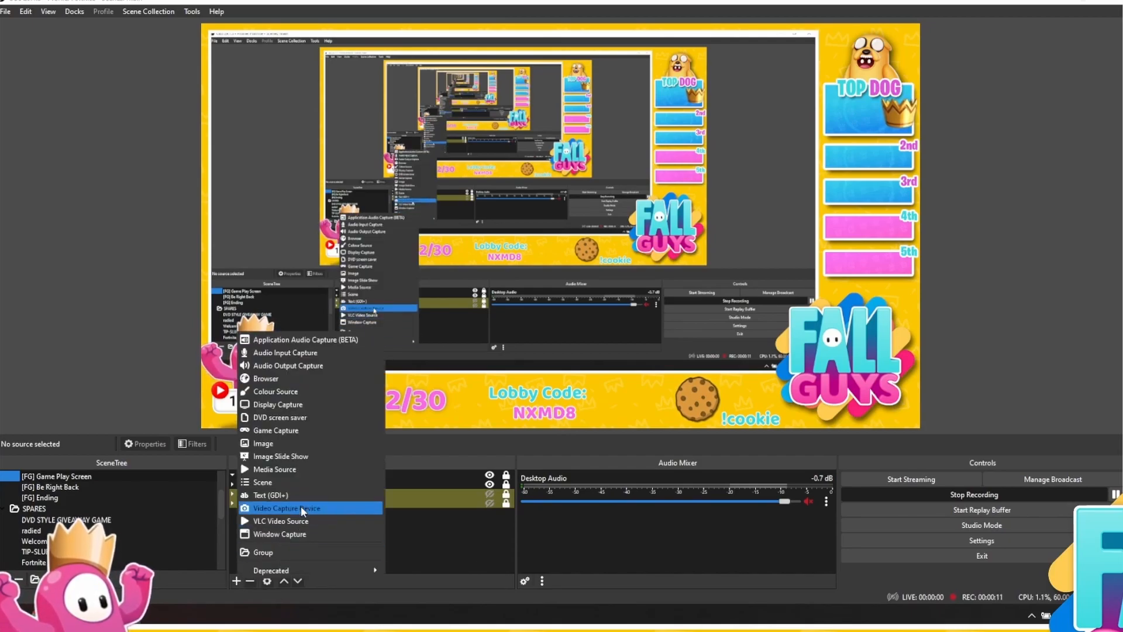
mouse_move(269, 495)
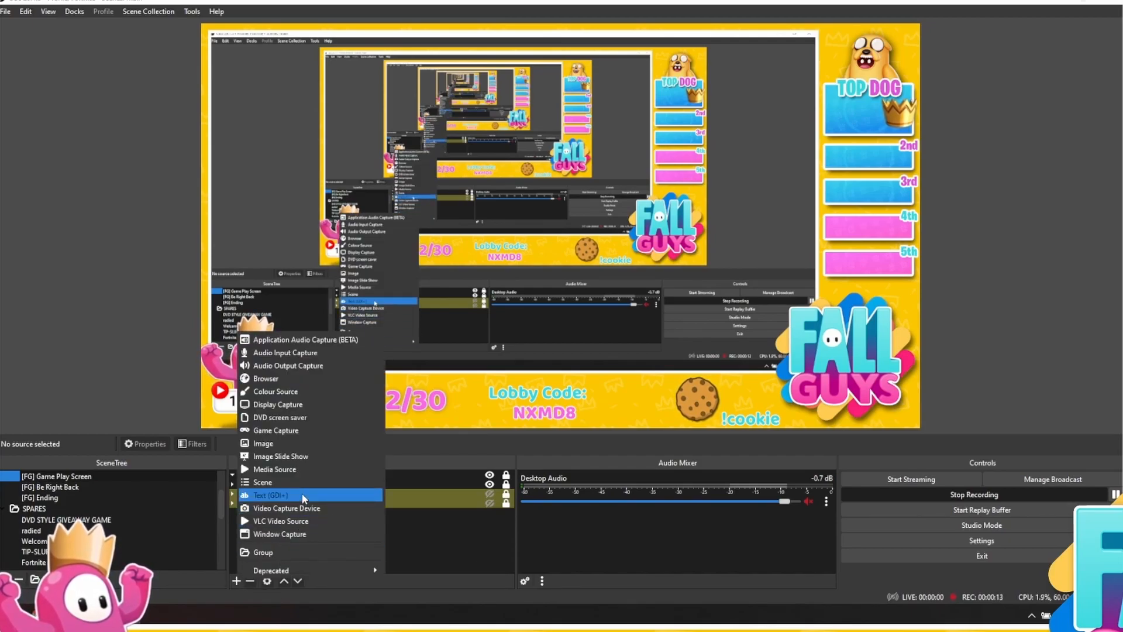
click(269, 494)
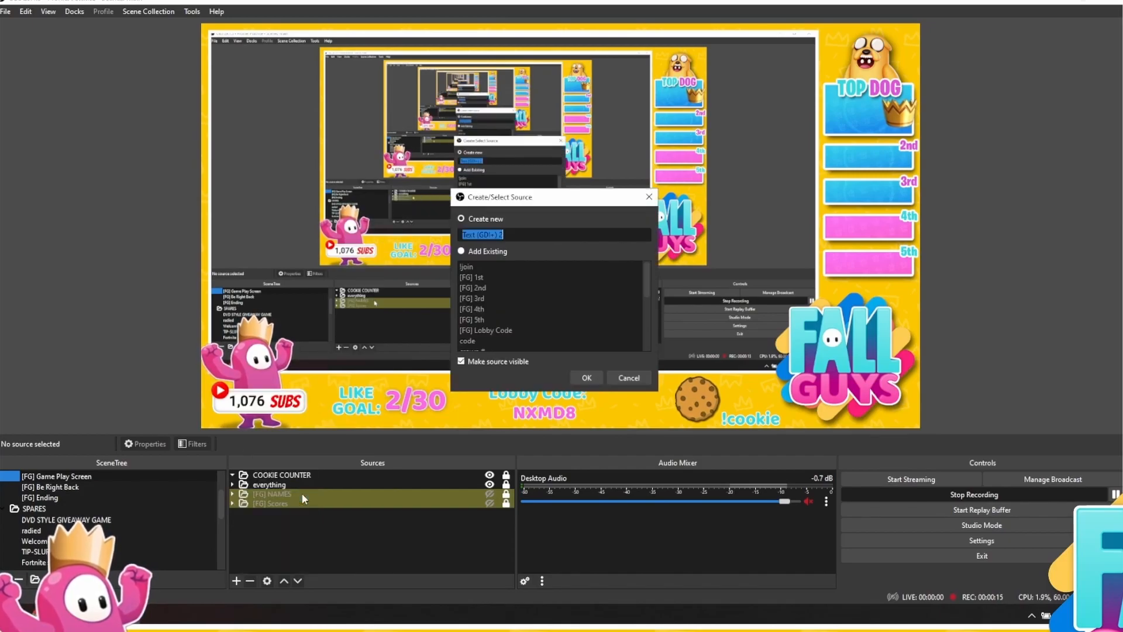
text(cookie)
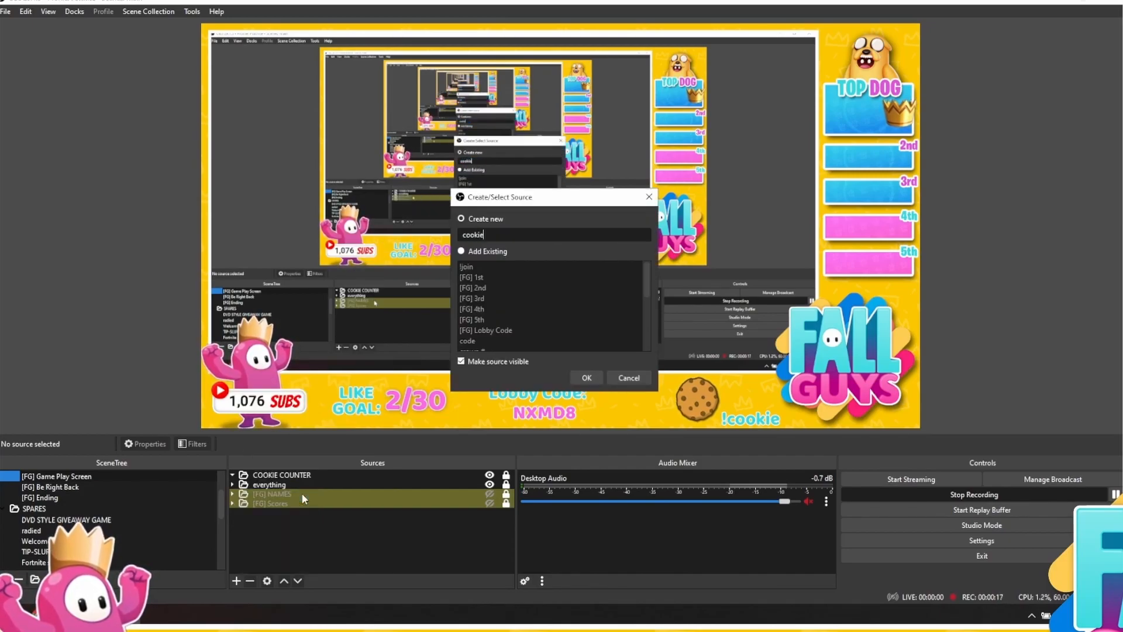
text(counter)
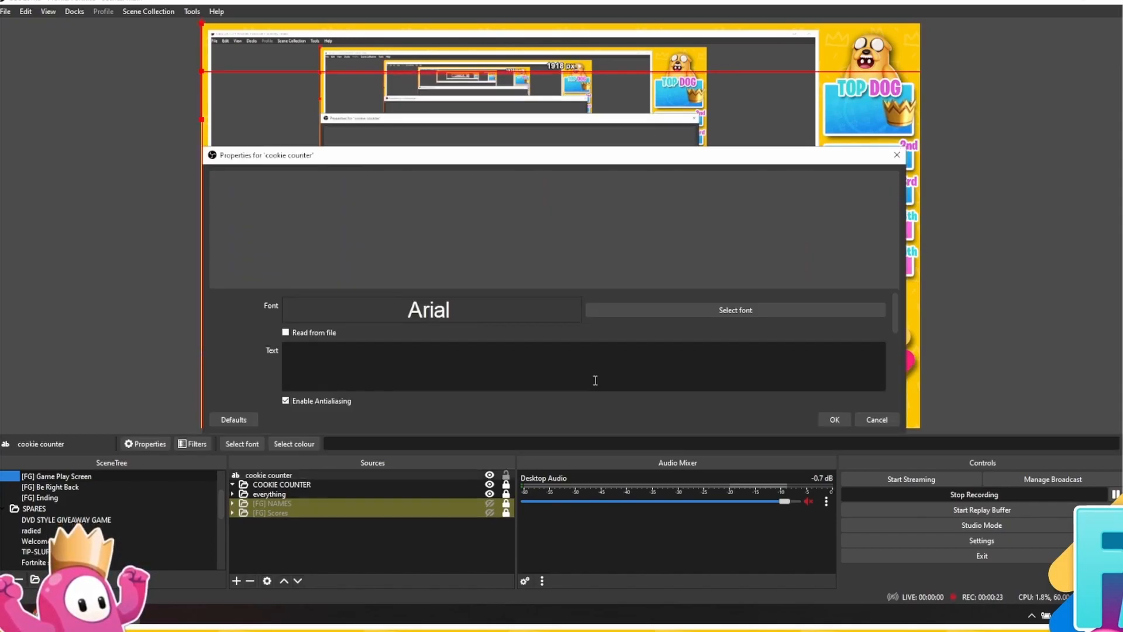
mouse_move(648, 318)
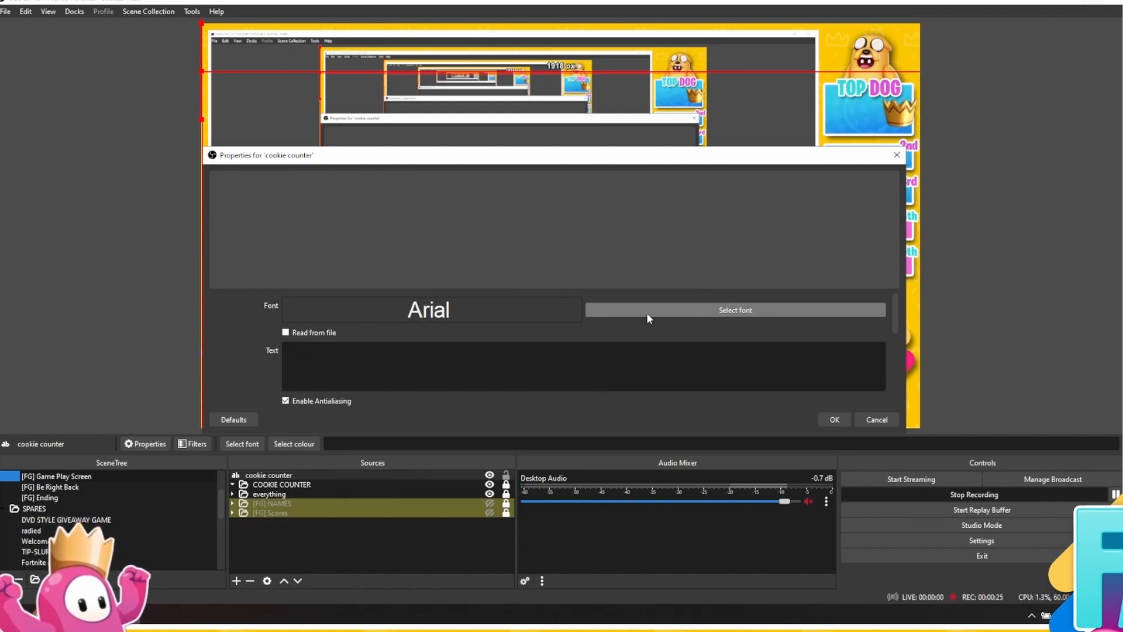
Choose Bebas Neue at size 72 as the cookie counter's font
click(735, 309)
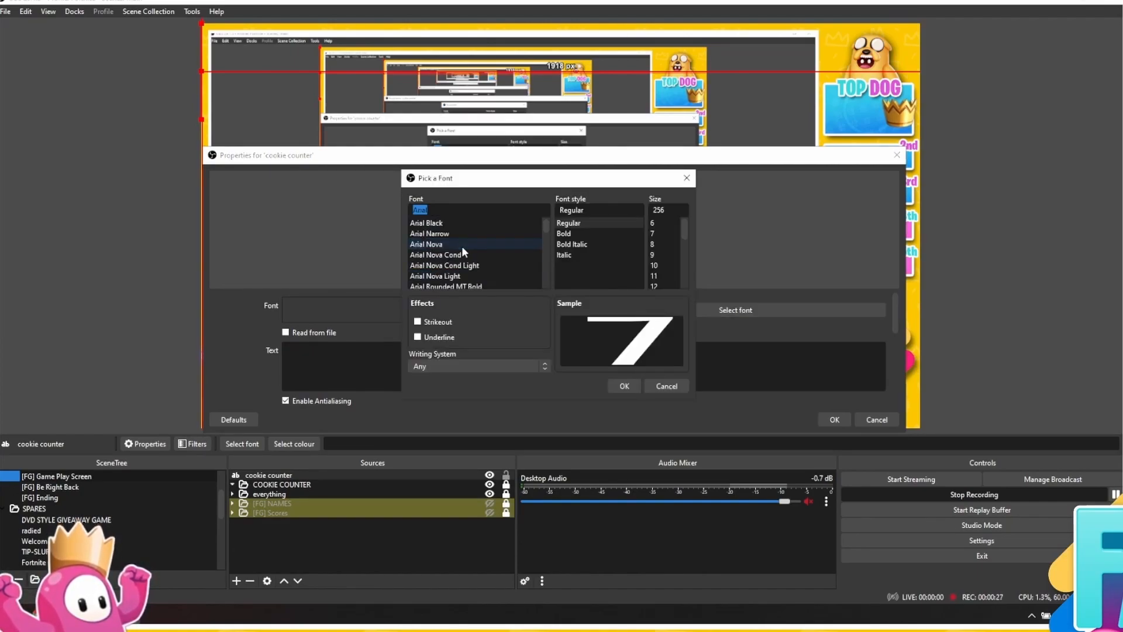
scroll(down, 3)
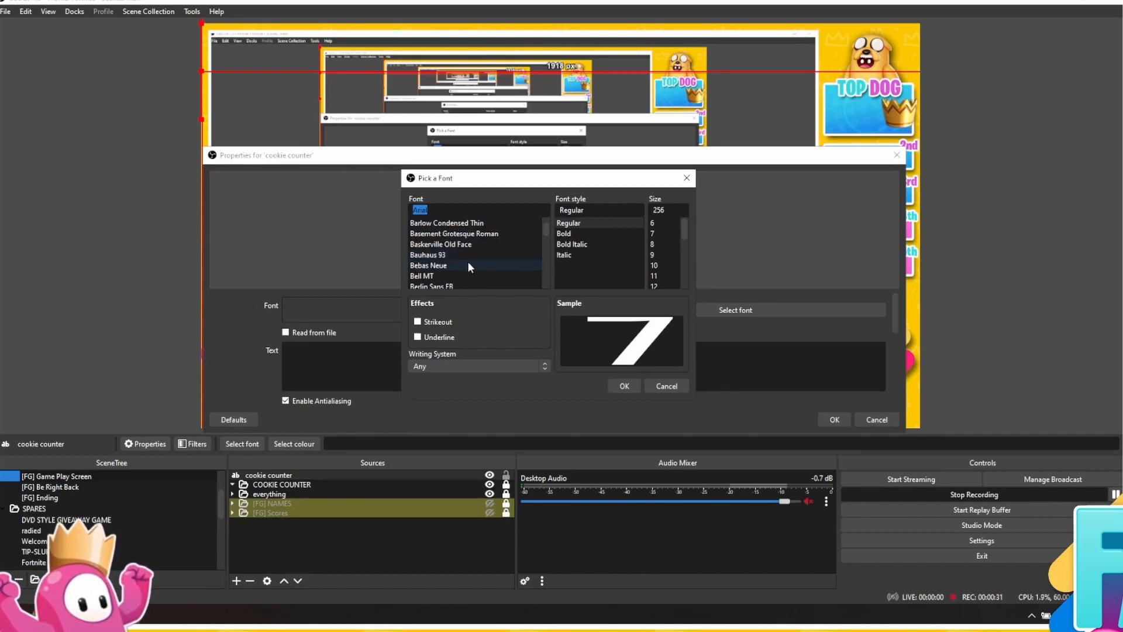
click(427, 265)
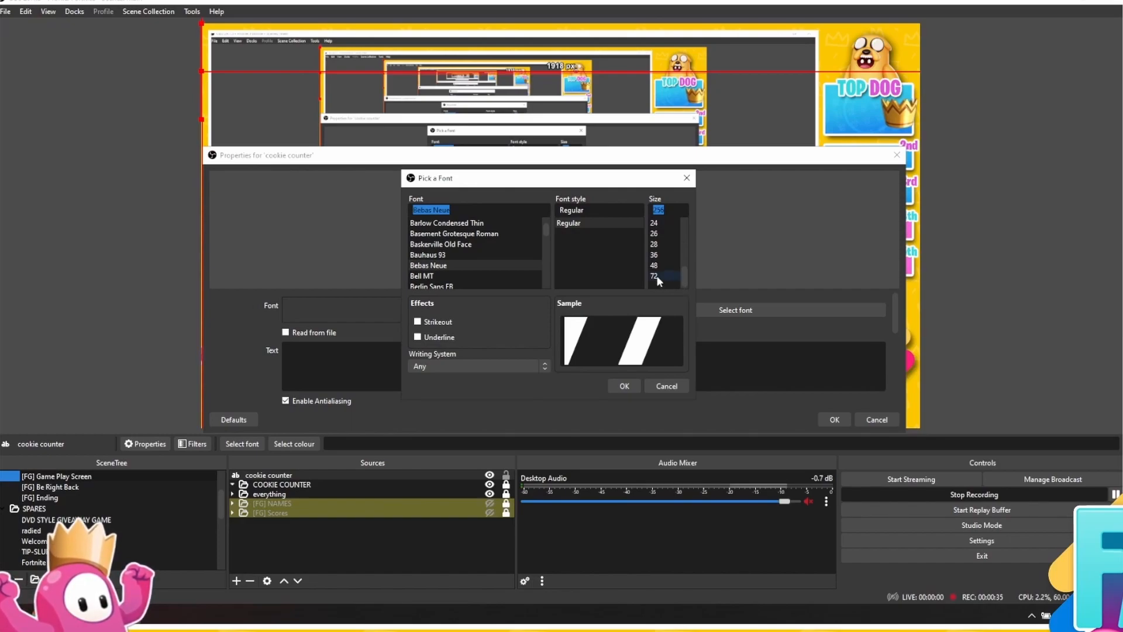
click(654, 276)
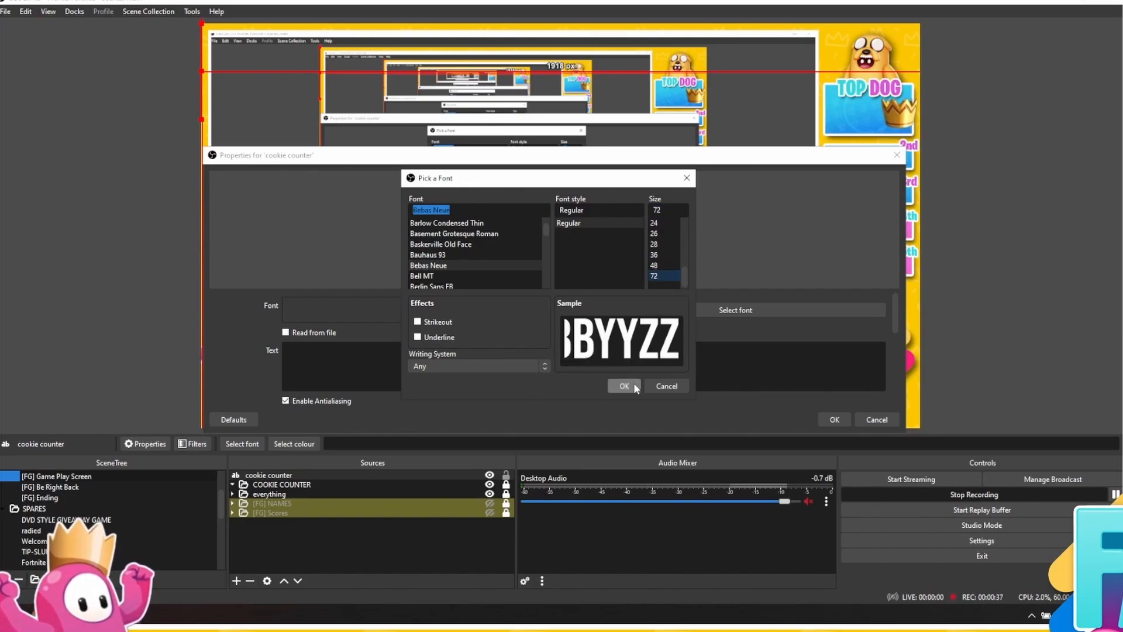
click(623, 386)
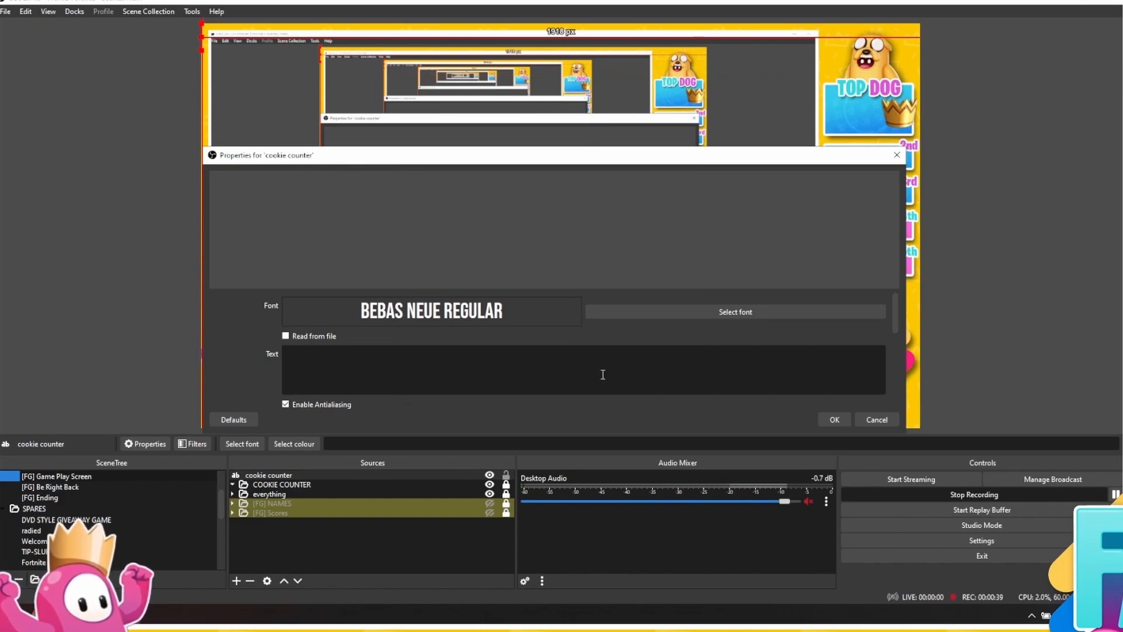
Enter 0 as the counter text, set the outline colour to black, and apply
text(0)
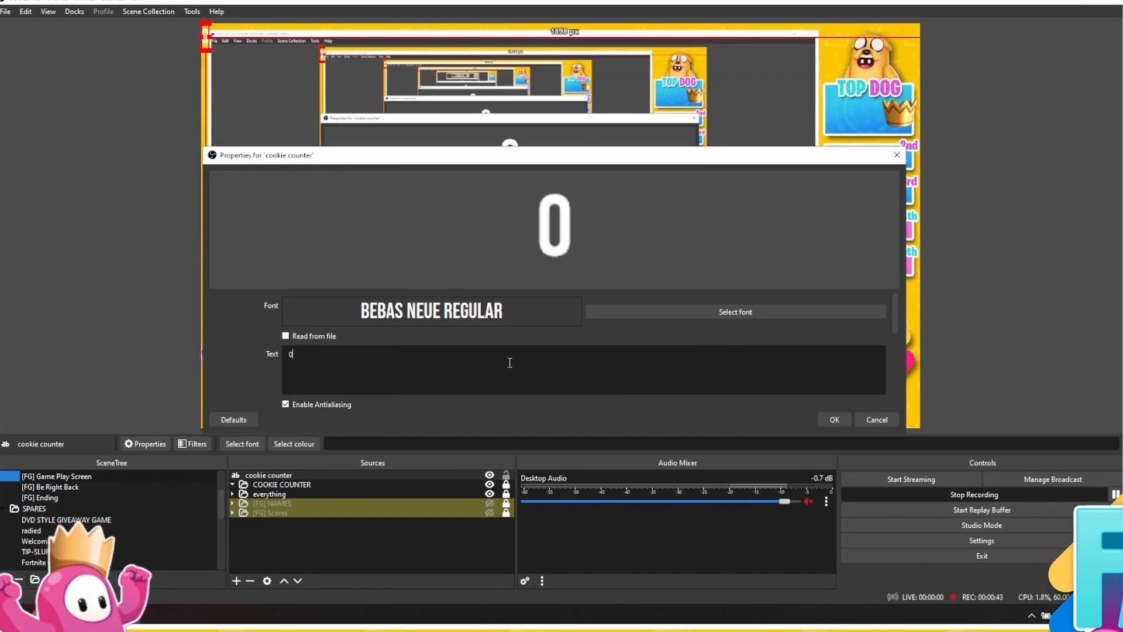
scroll(down, 3)
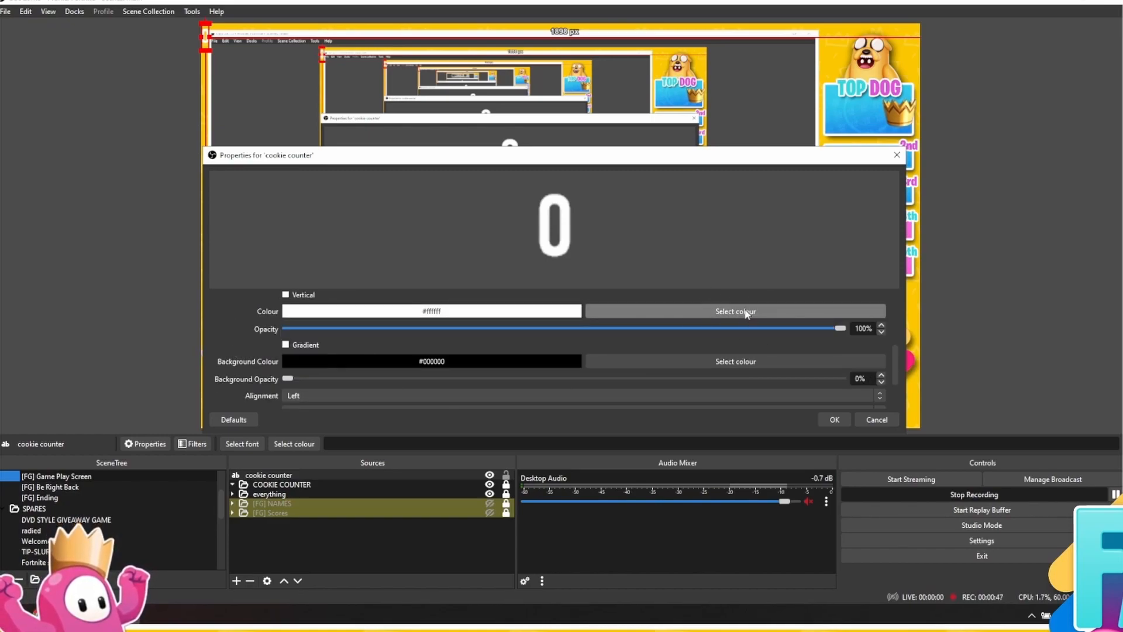
scroll(down, 3)
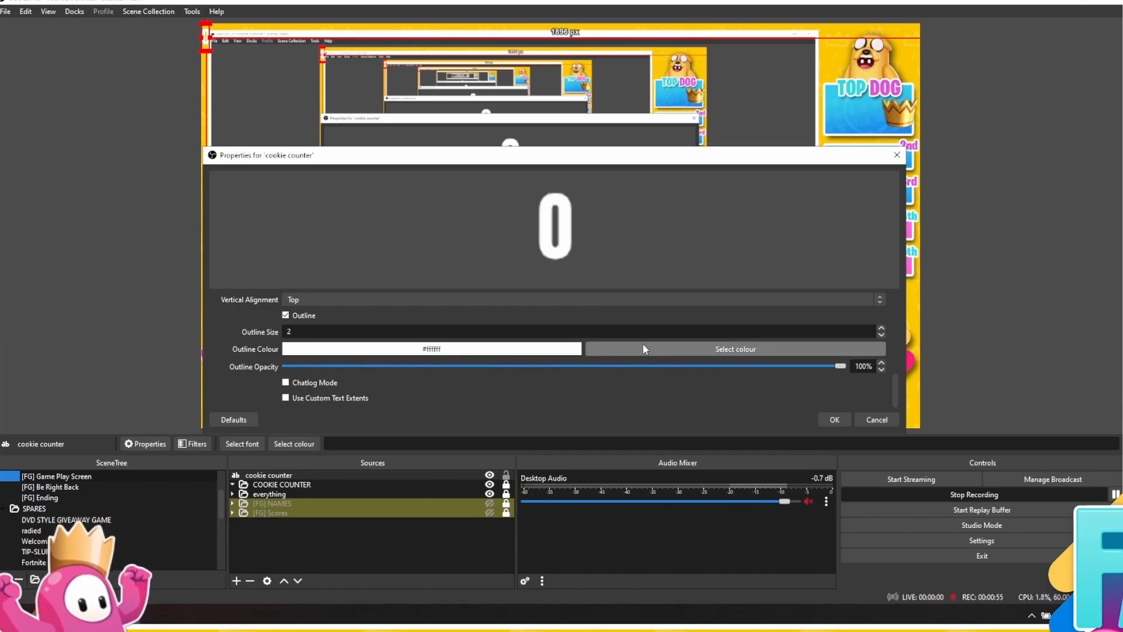
click(734, 349)
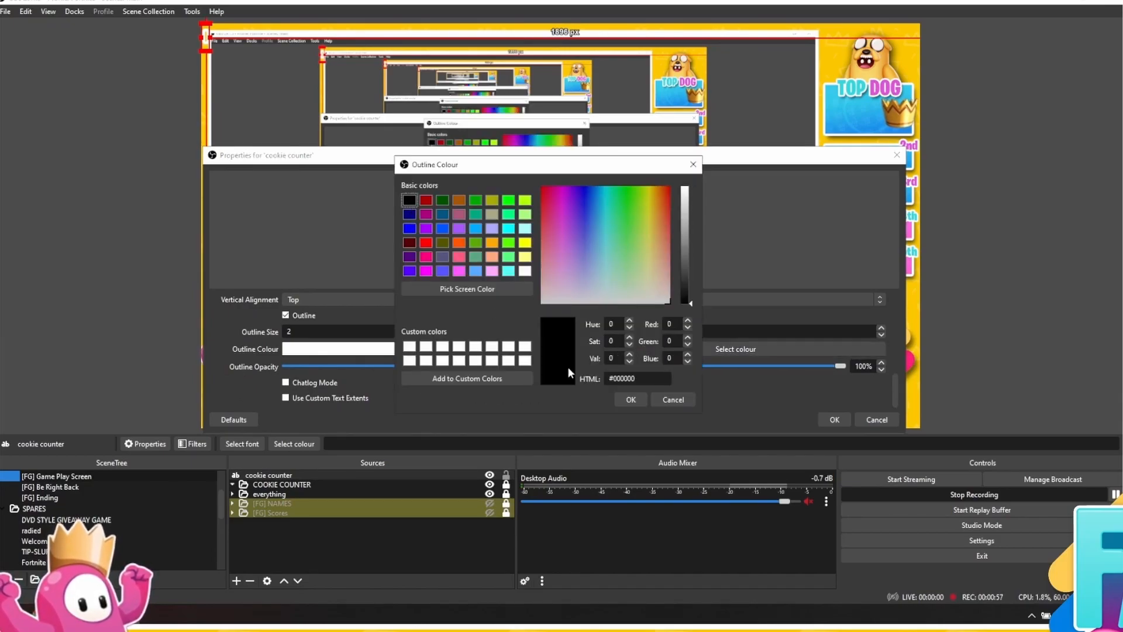
click(629, 399)
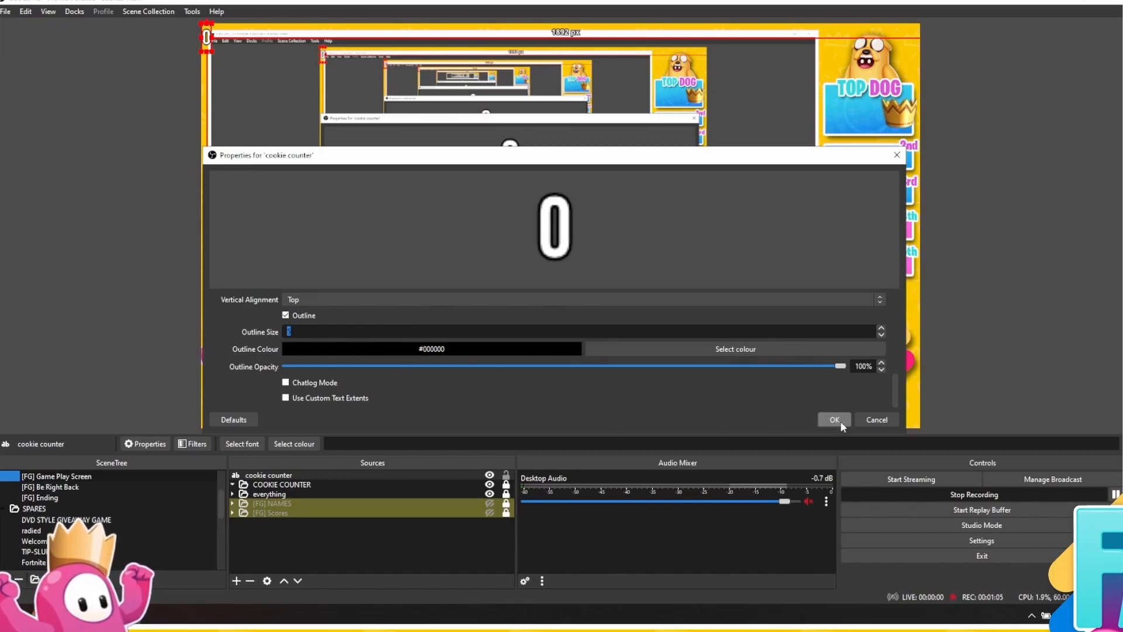
click(834, 419)
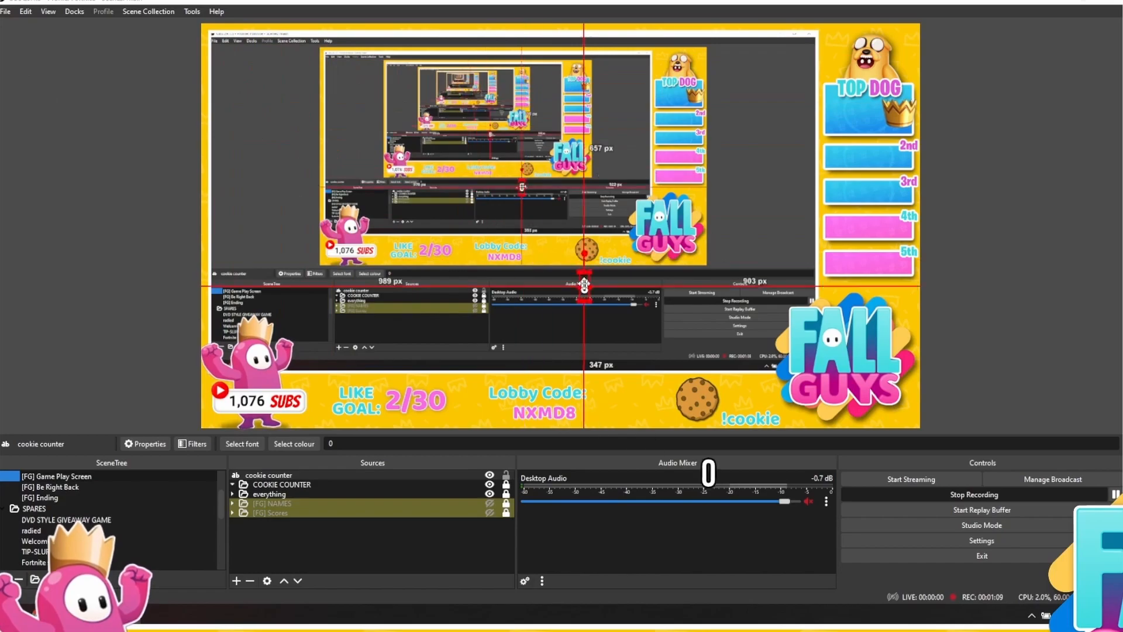
Drag the counter text right of the cookie image, above the !cookie label
drag(584, 287, 727, 397)
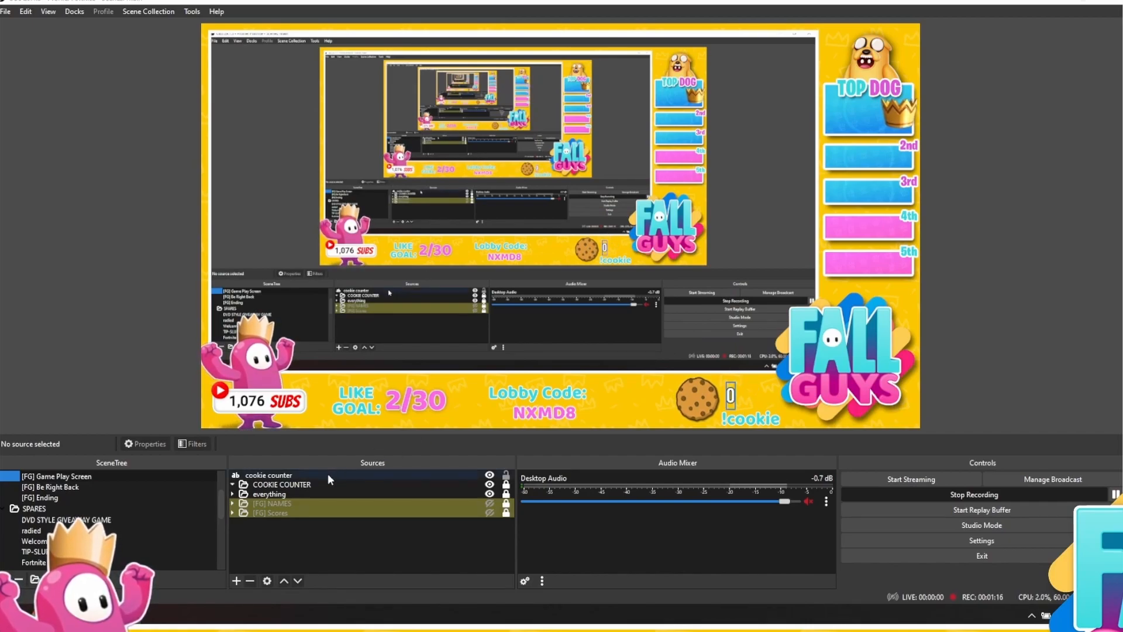
Clear the fixed text and have the source read from cookie#.txt
double_click(268, 475)
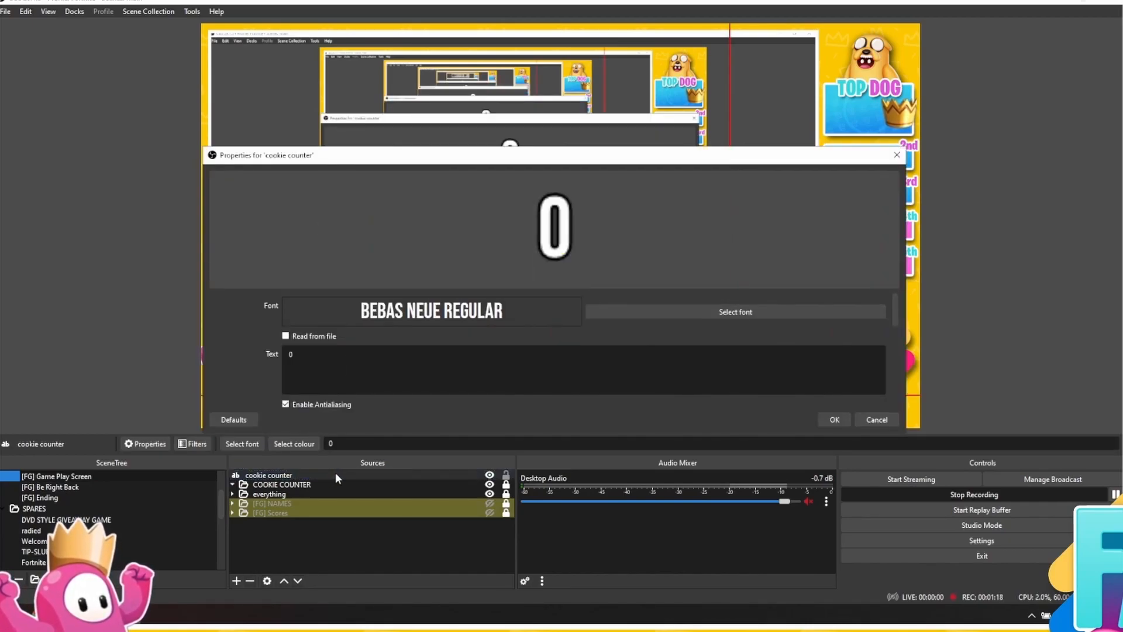
click(290, 354)
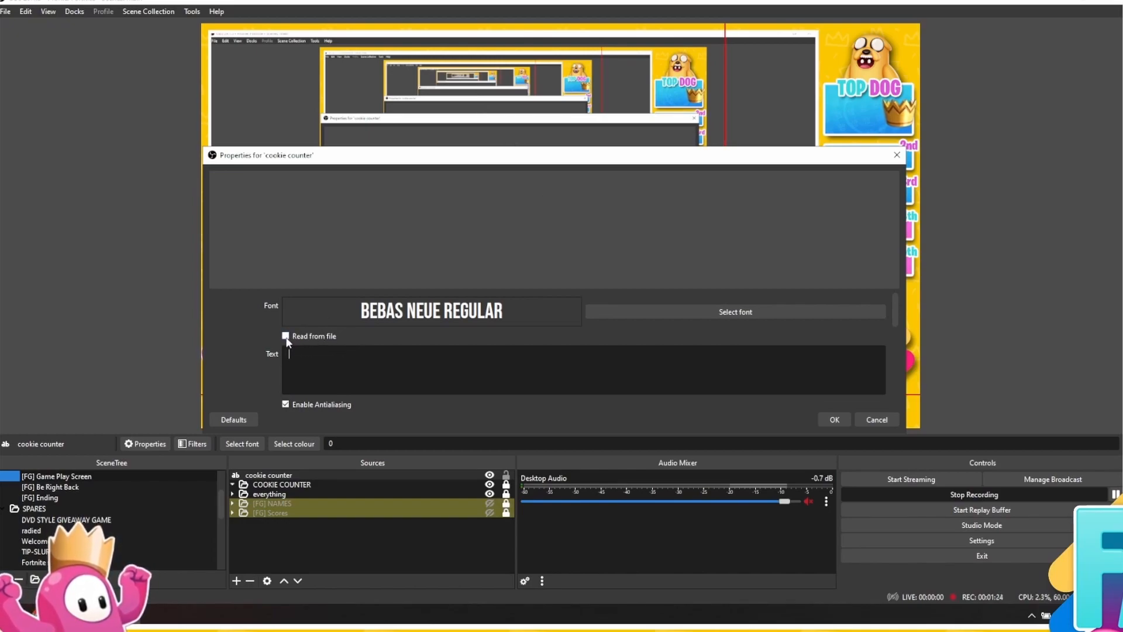
click(285, 336)
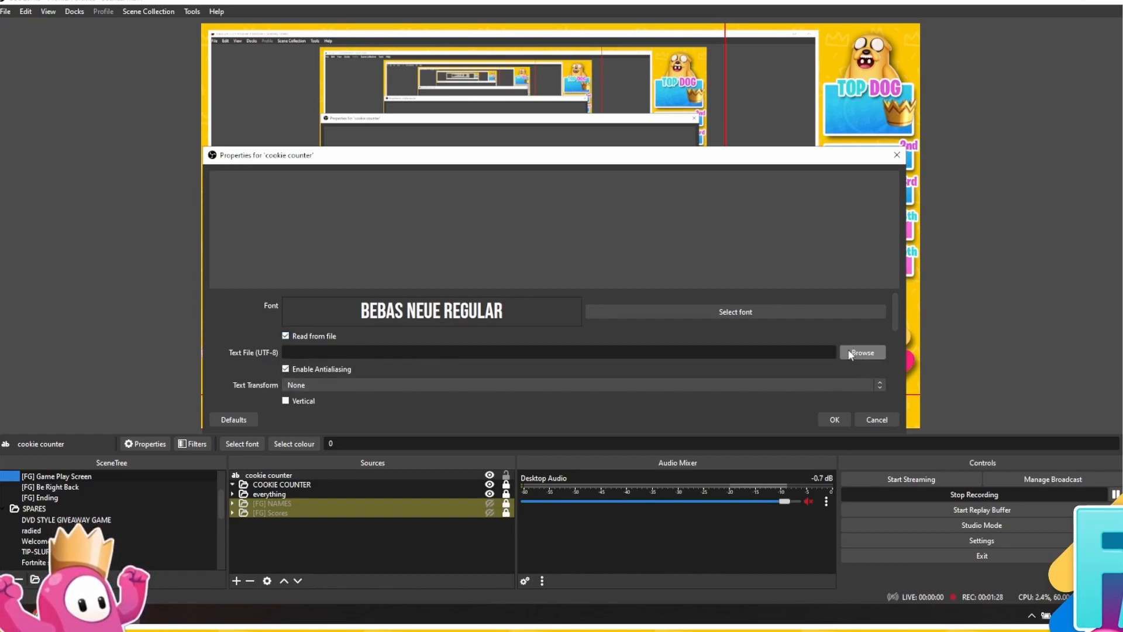
click(861, 352)
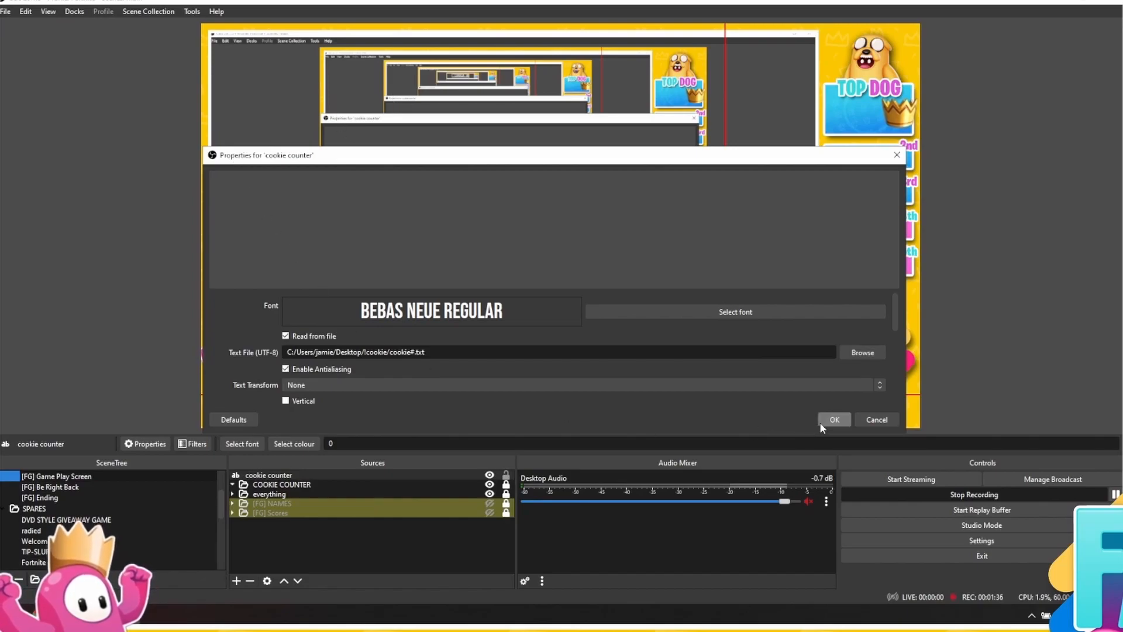
click(833, 418)
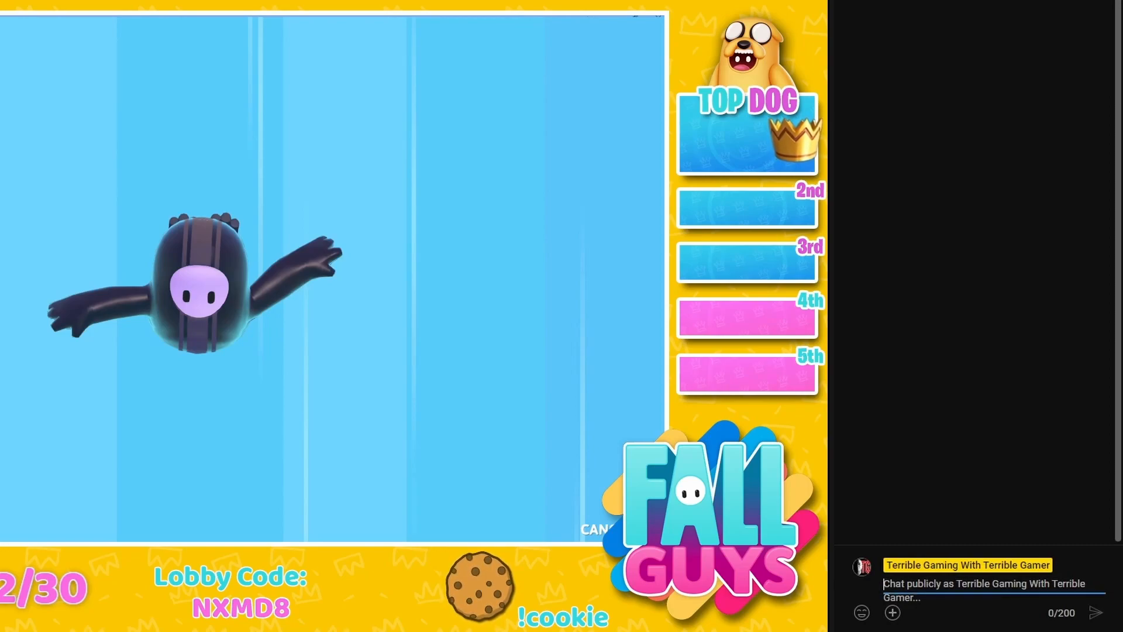
Post !cookie in the YouTube live chat two times
text(!cookie)
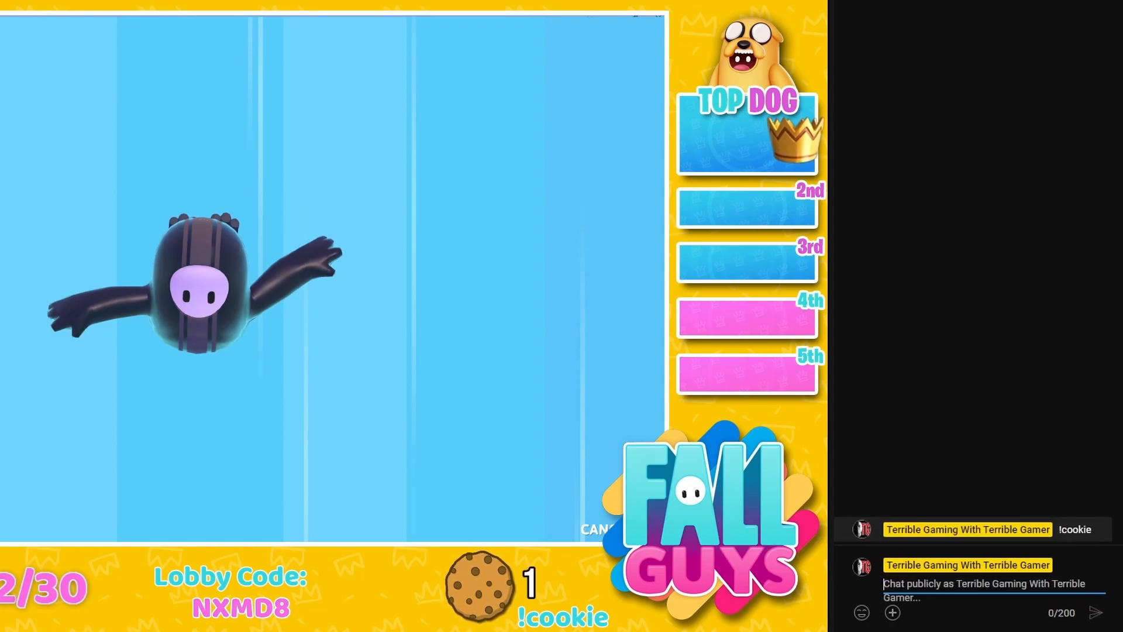
text(!)
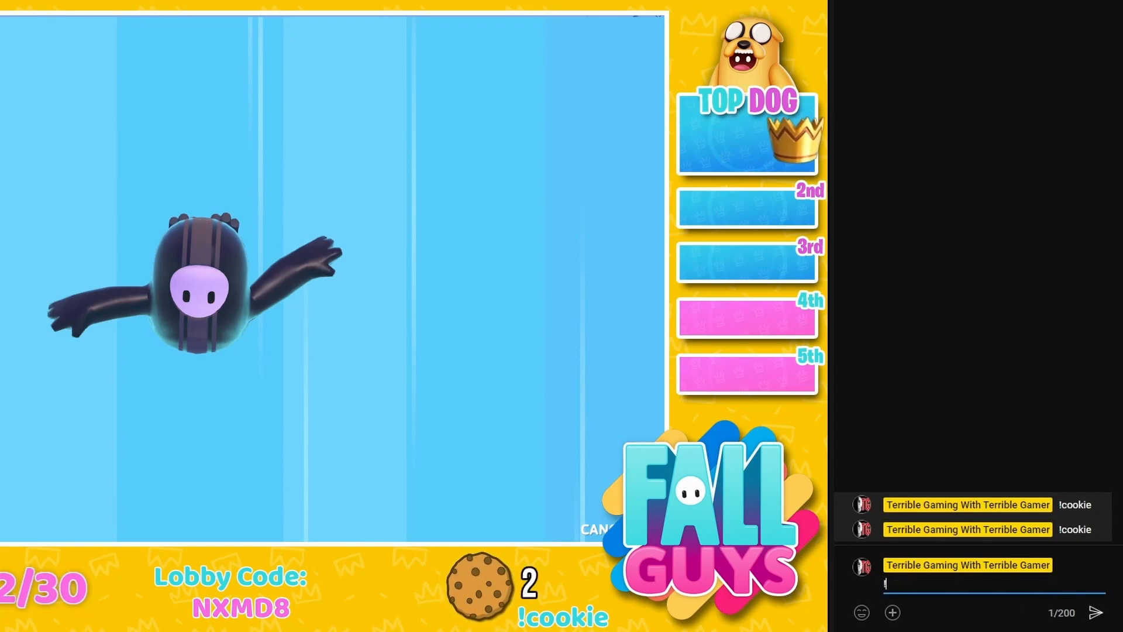
text(!cookie)
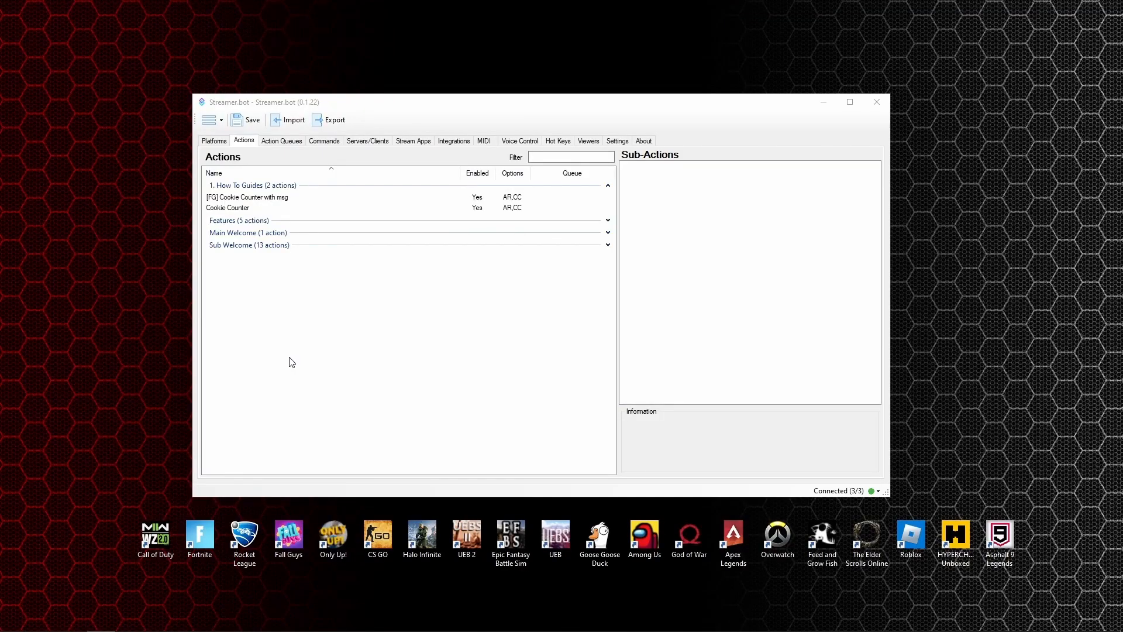
Add a YouTube Send Message to Channel sub-action to the Cookie Counter action
click(227, 208)
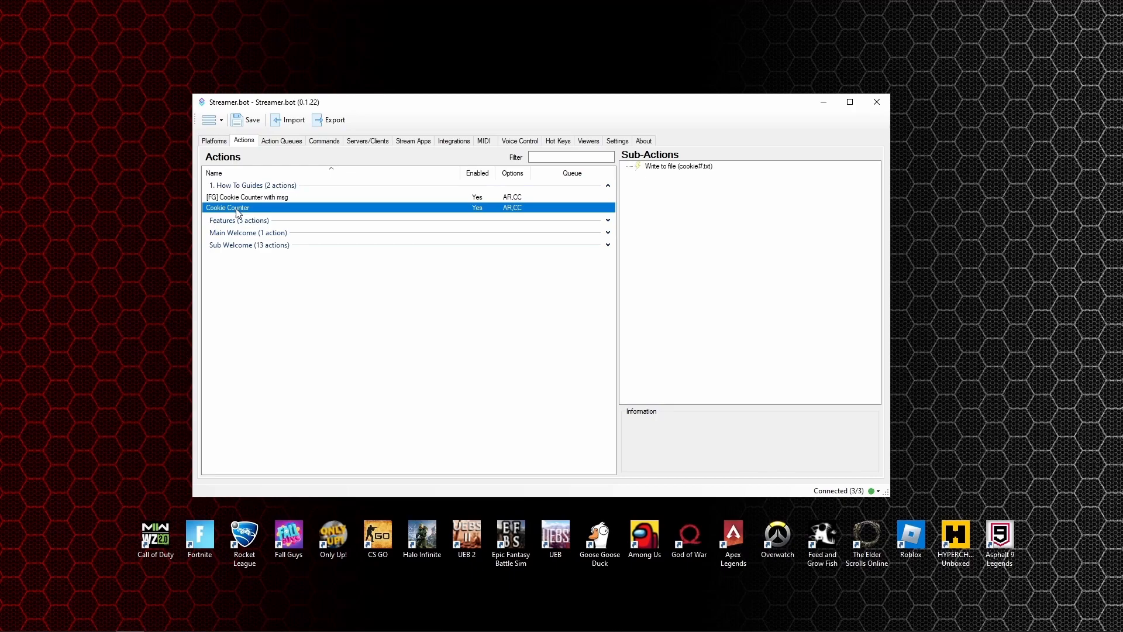
mouse_move(666, 223)
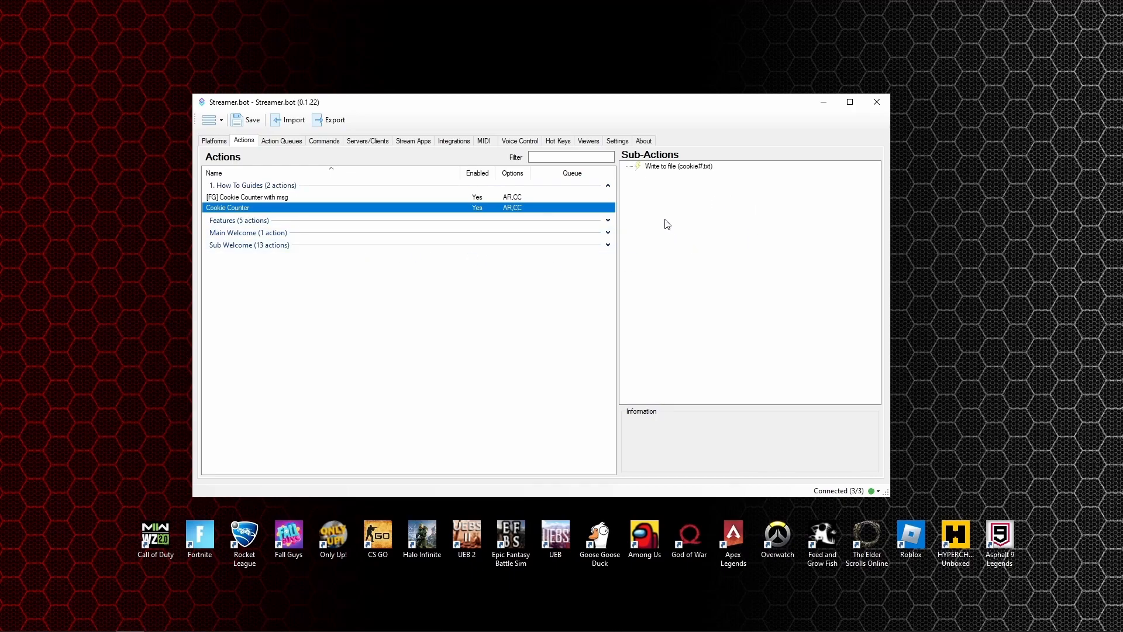
right_click(677, 166)
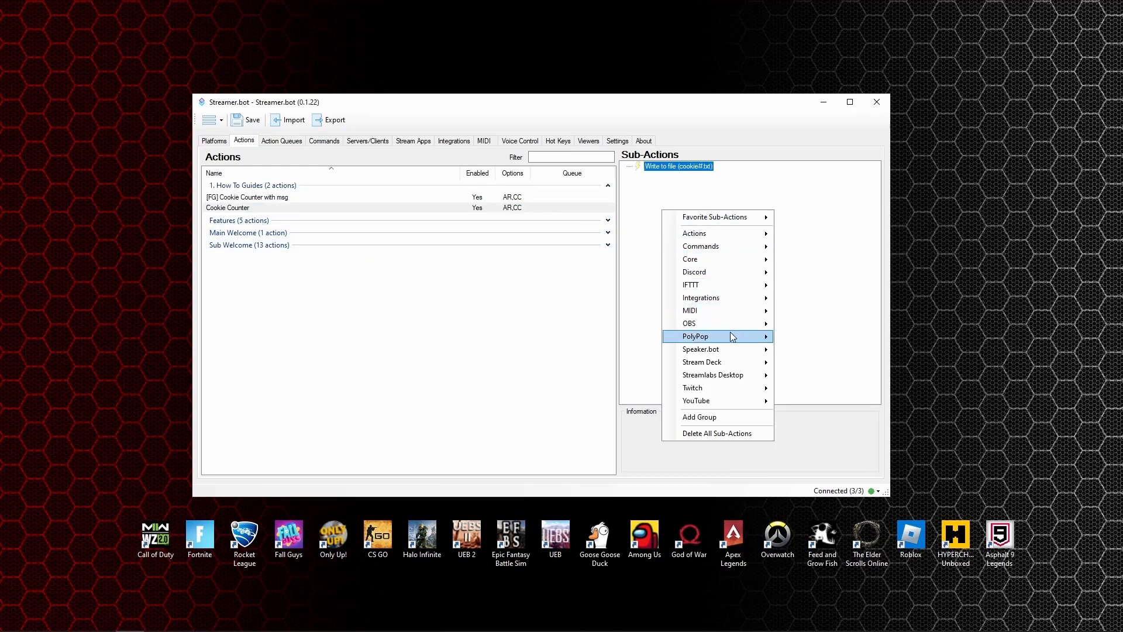
mouse_move(694, 400)
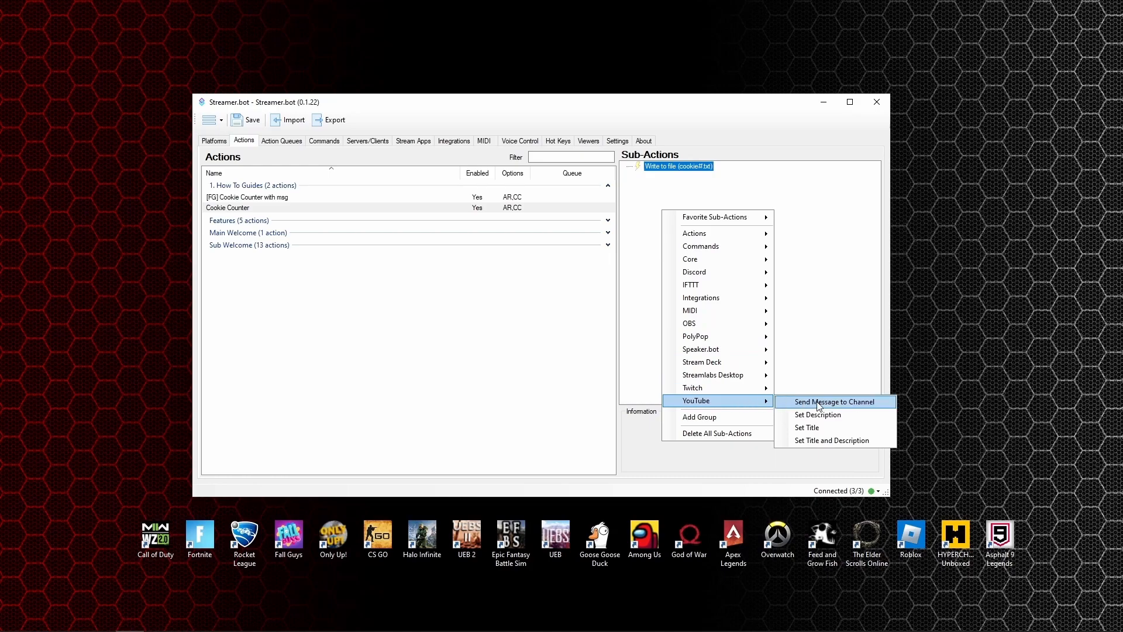
click(834, 401)
text(%)
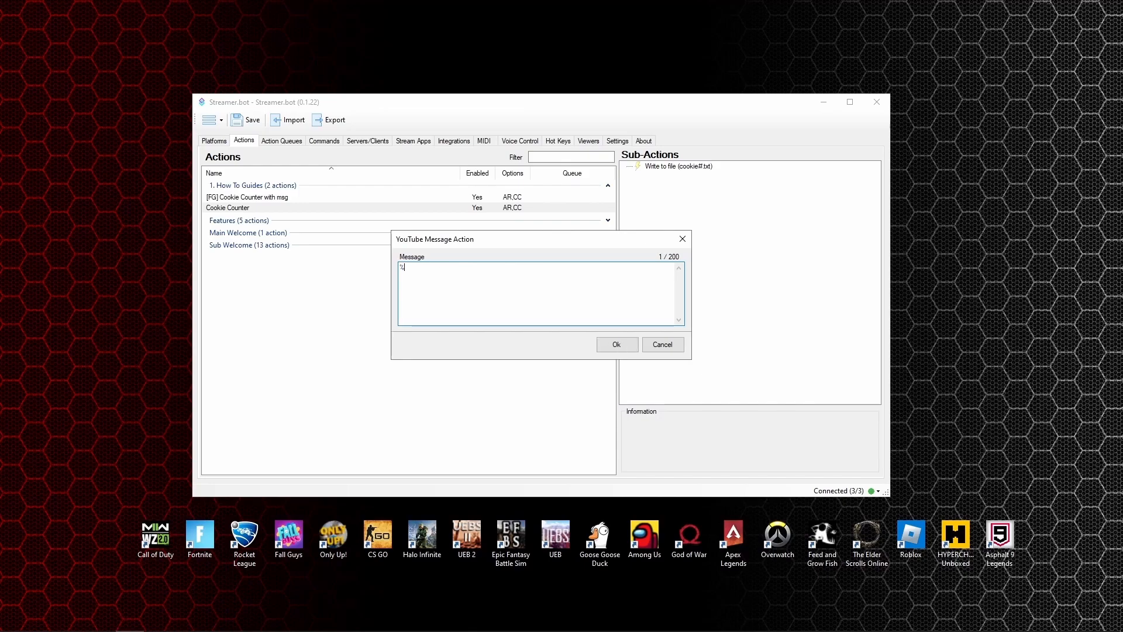
Set the YouTube chat message to '%username% Just ate a cookie ☺' and confirm
text(username%)
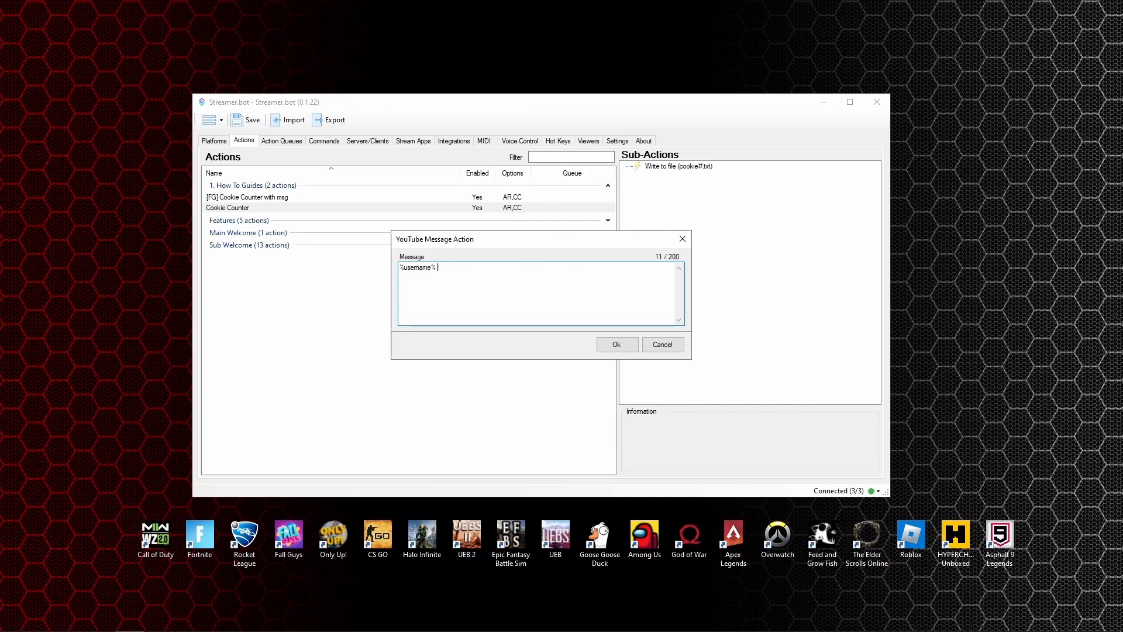
text(Just ate a coo)
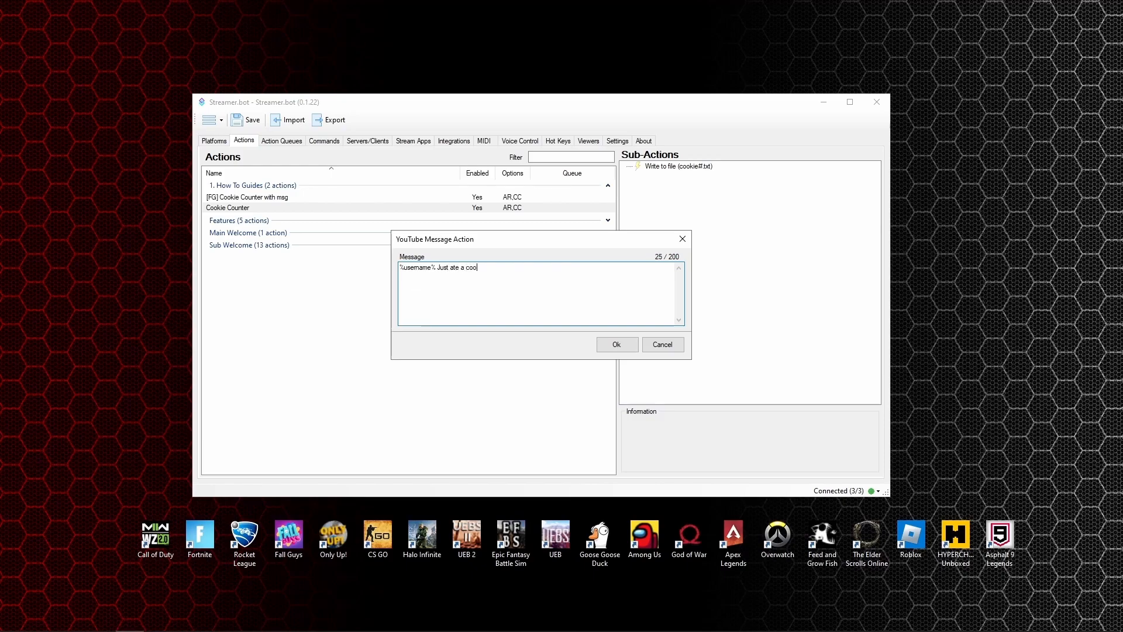
text(kie)
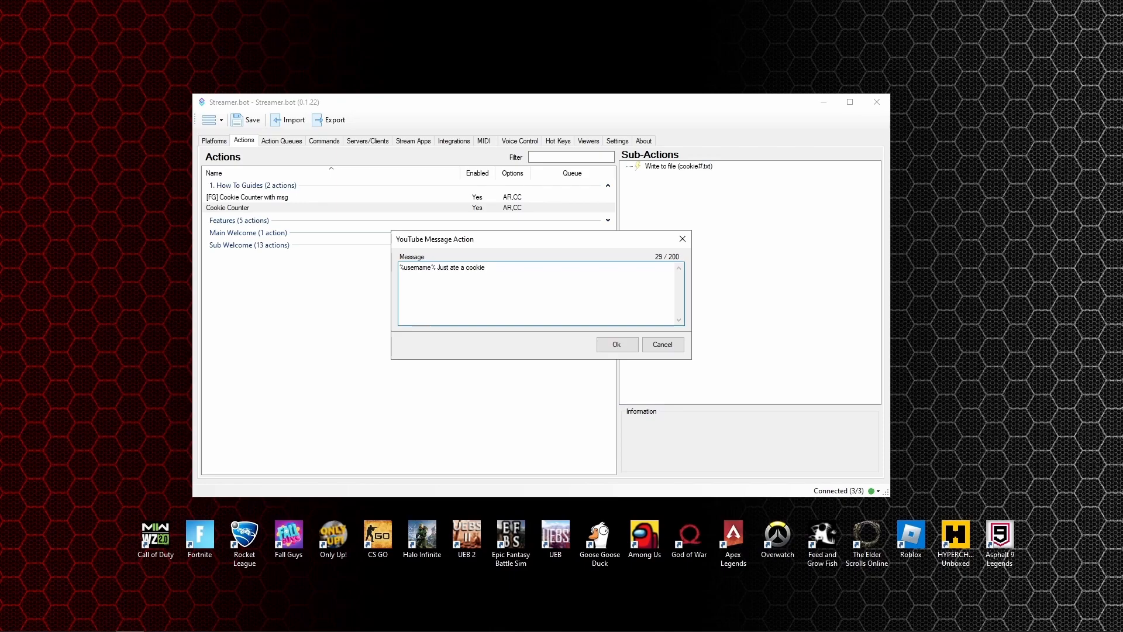
text(☺)
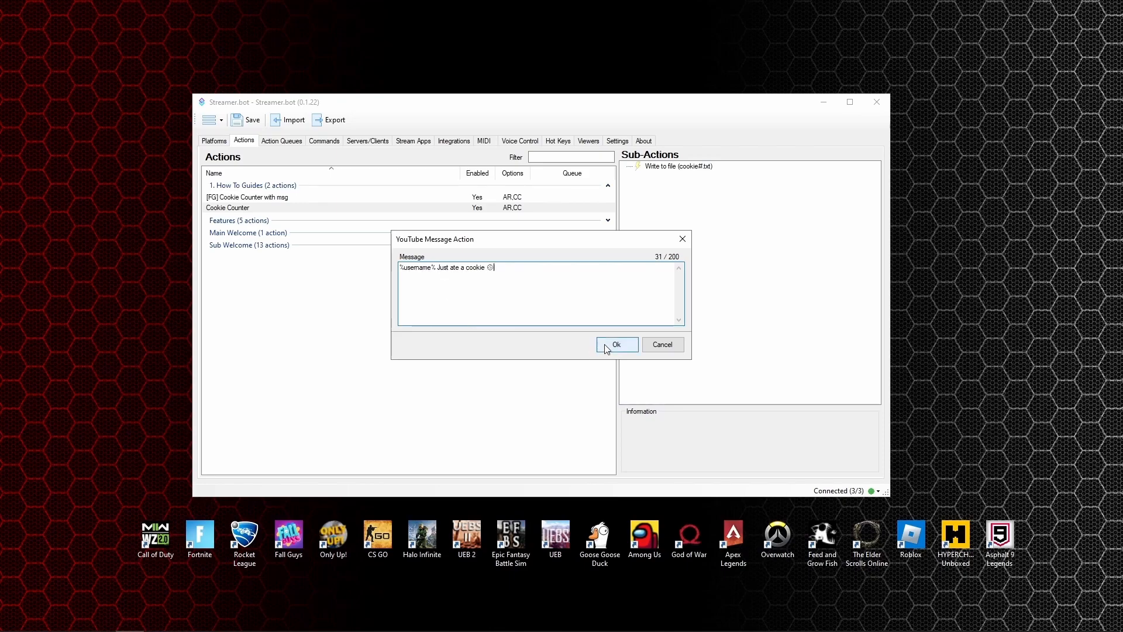
click(616, 345)
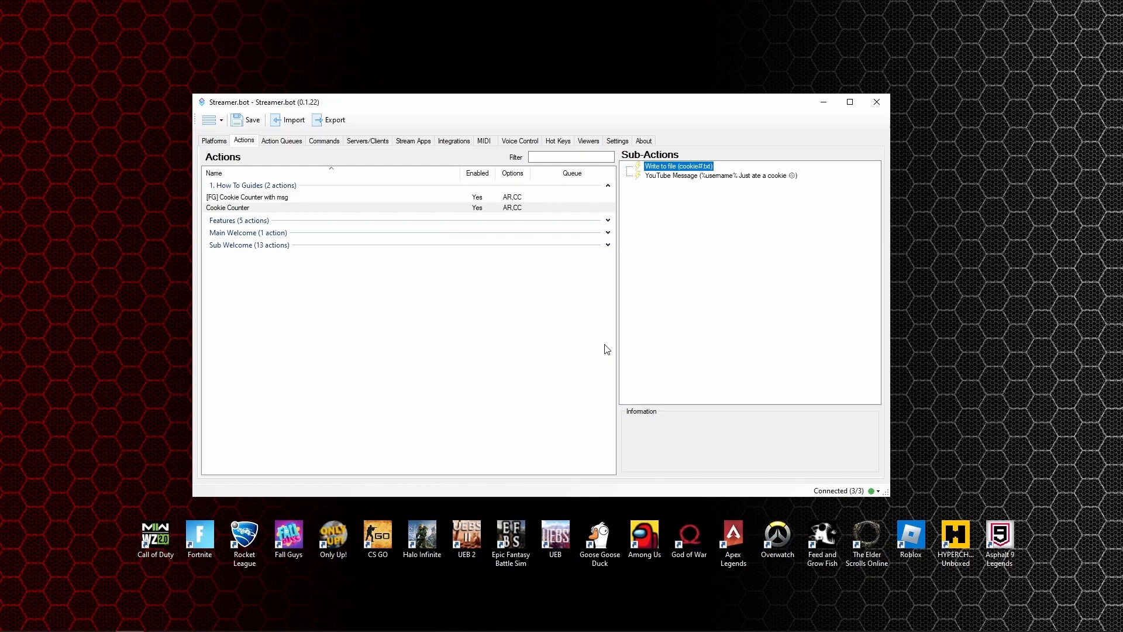